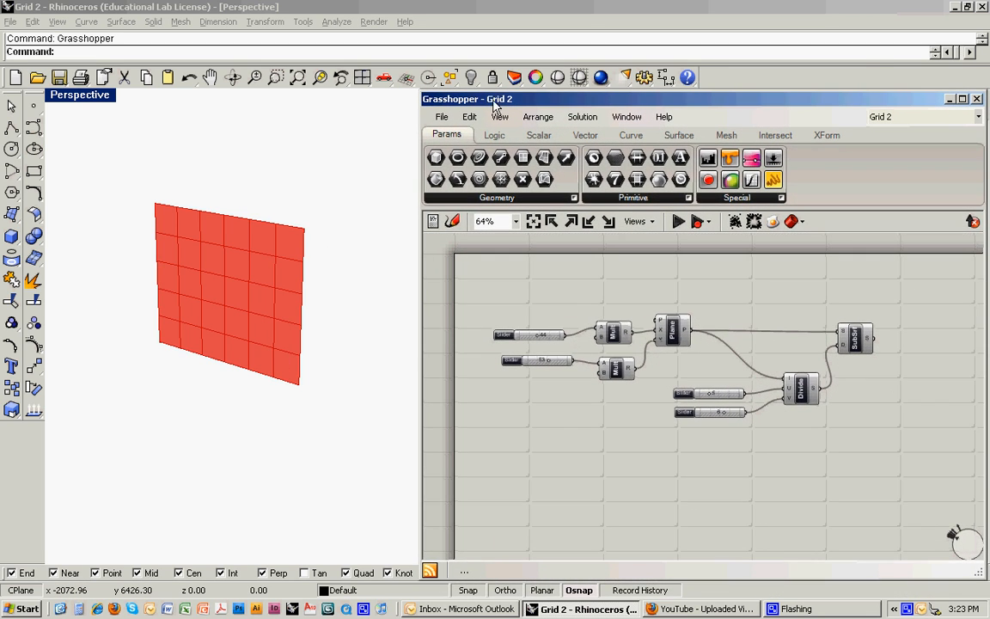
mouse_move(186, 331)
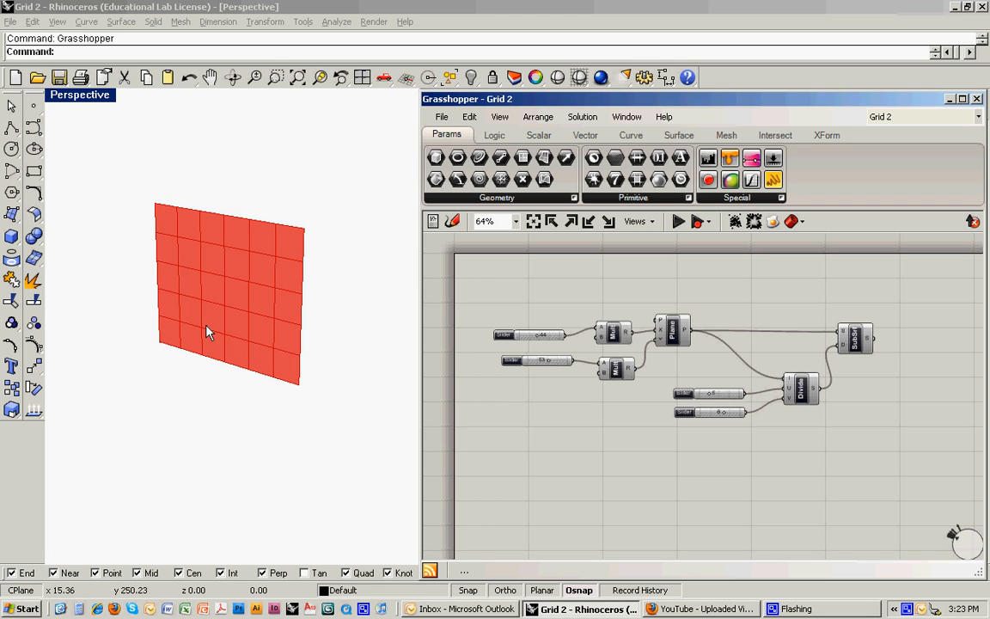
mouse_move(514, 298)
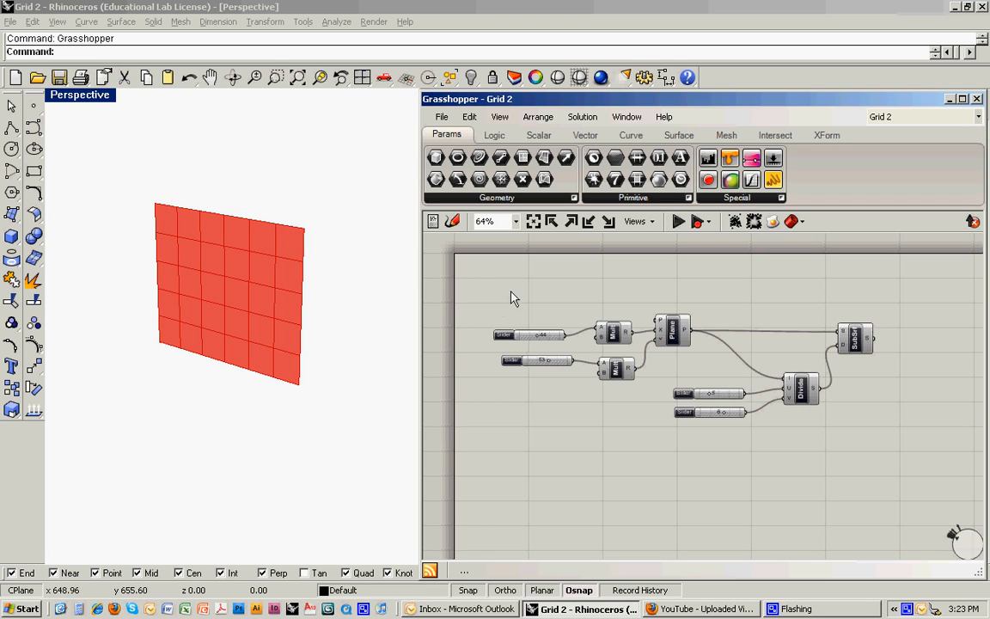
mouse_move(645, 296)
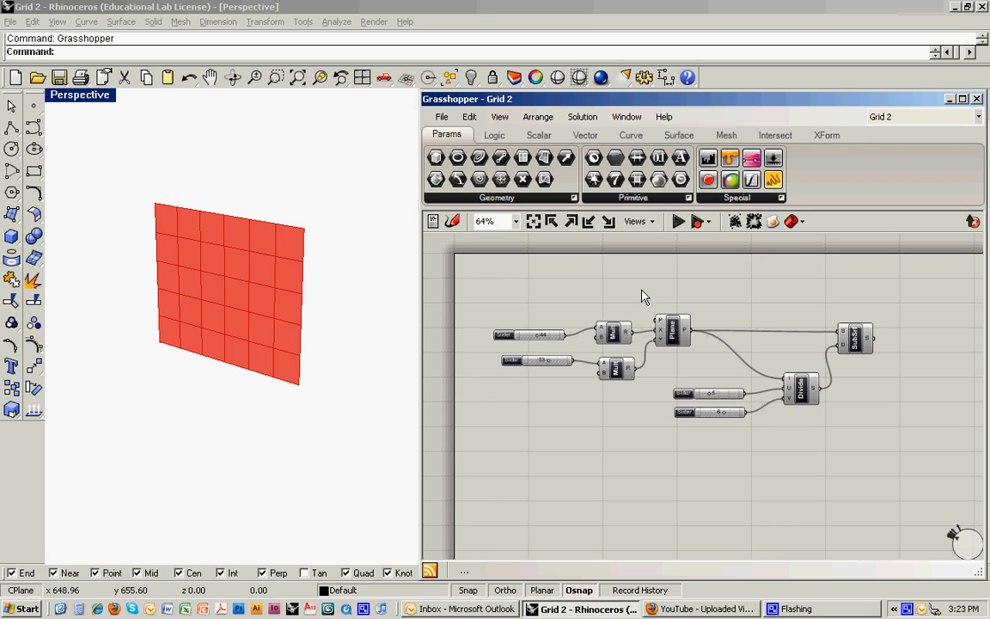
mouse_move(823, 357)
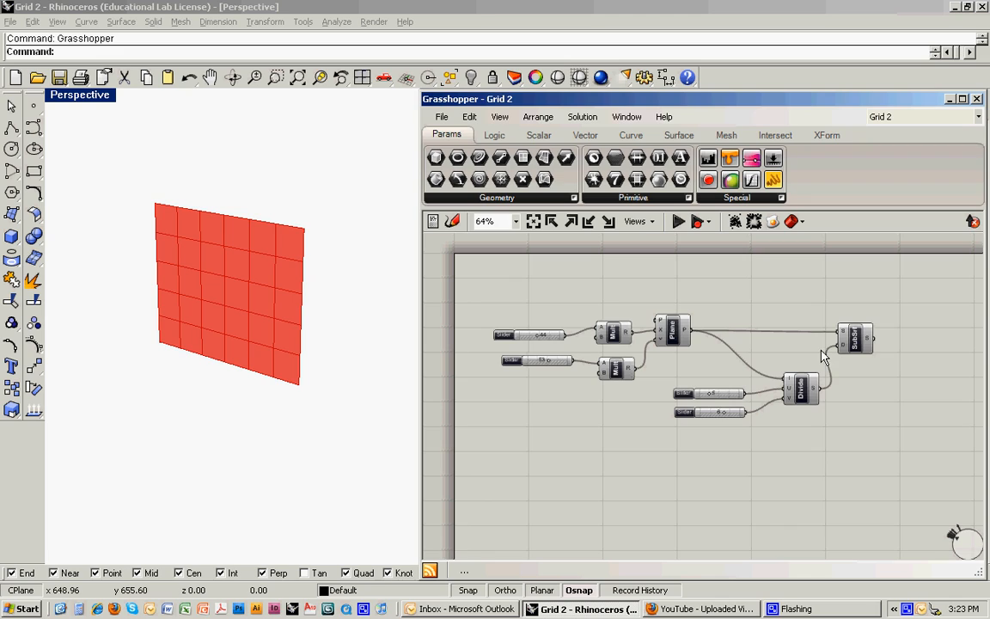
mouse_move(840, 378)
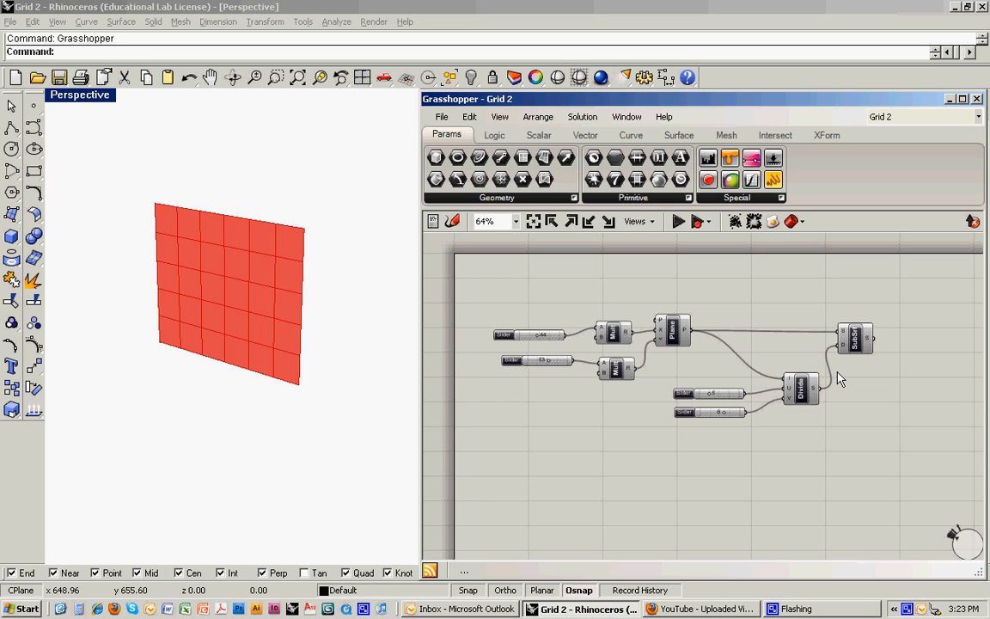
mouse_move(730, 376)
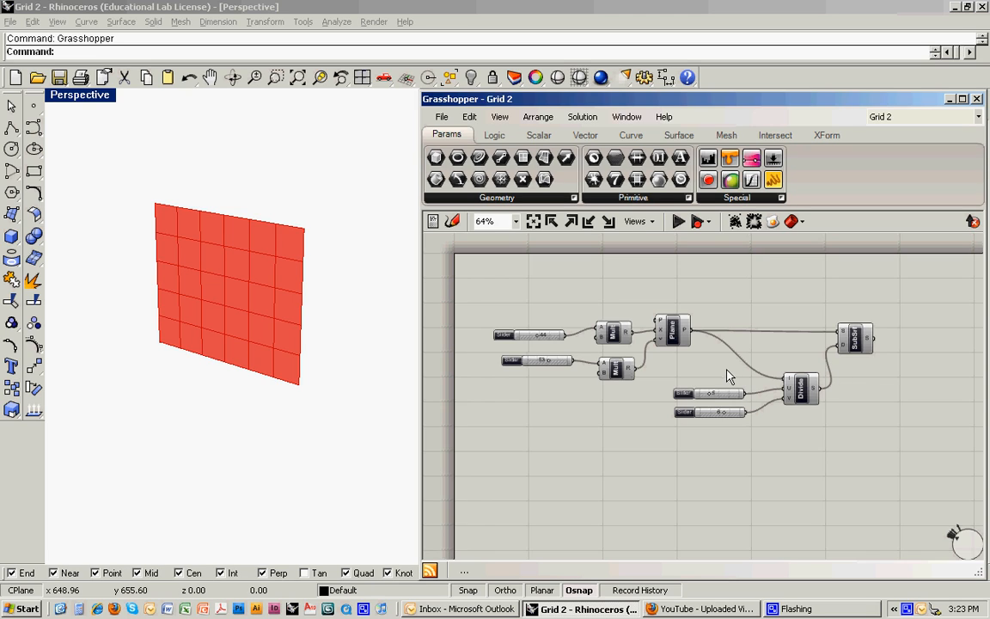
mouse_move(561, 358)
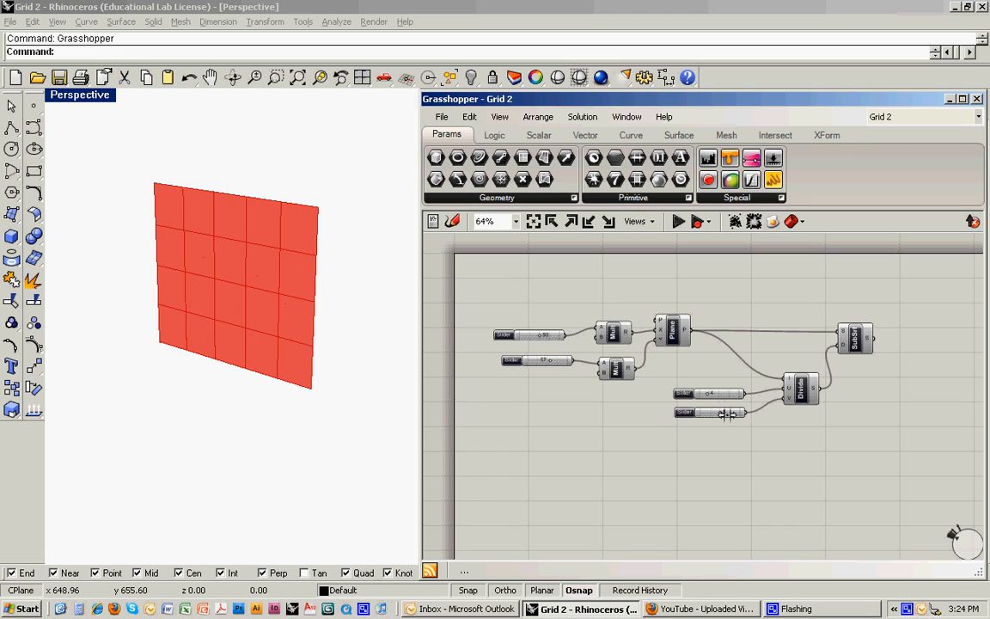
mouse_move(753, 460)
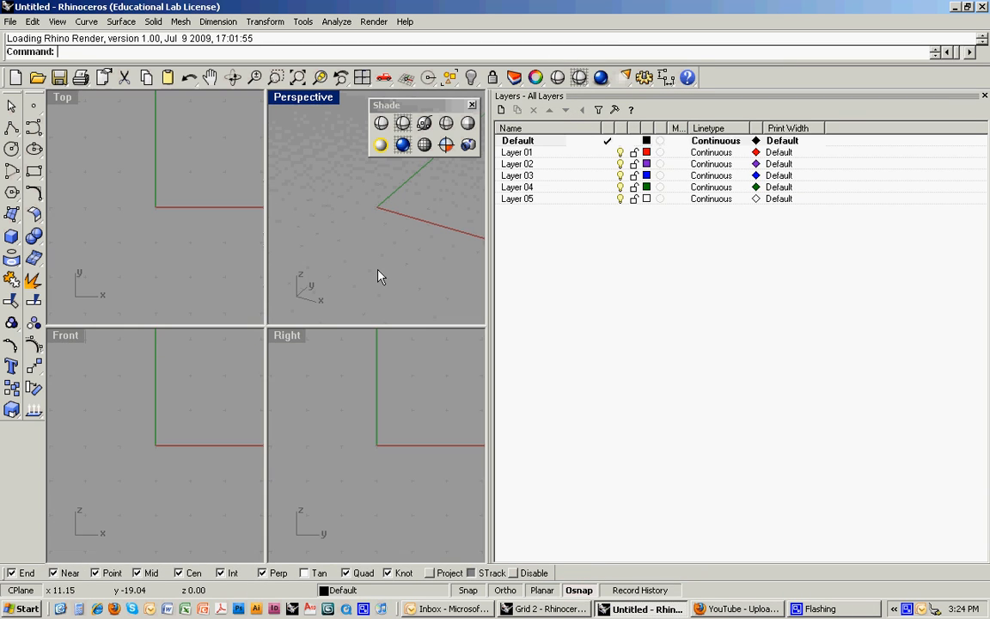
mouse_move(486, 250)
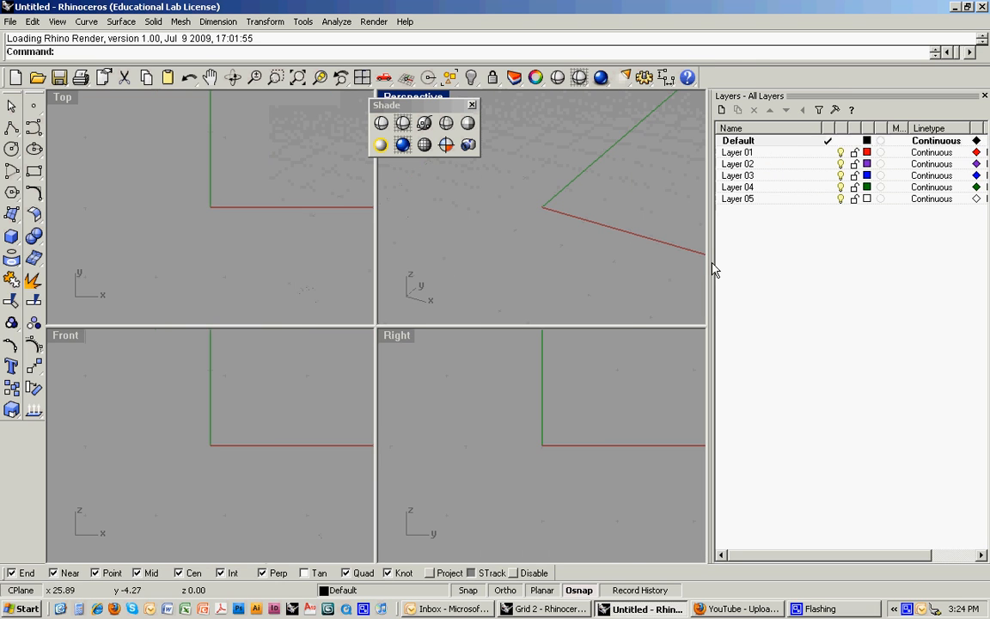
- Activate the Perspective viewport of the new Rhino model and enter the Grasshopper command
left_click(471, 104)
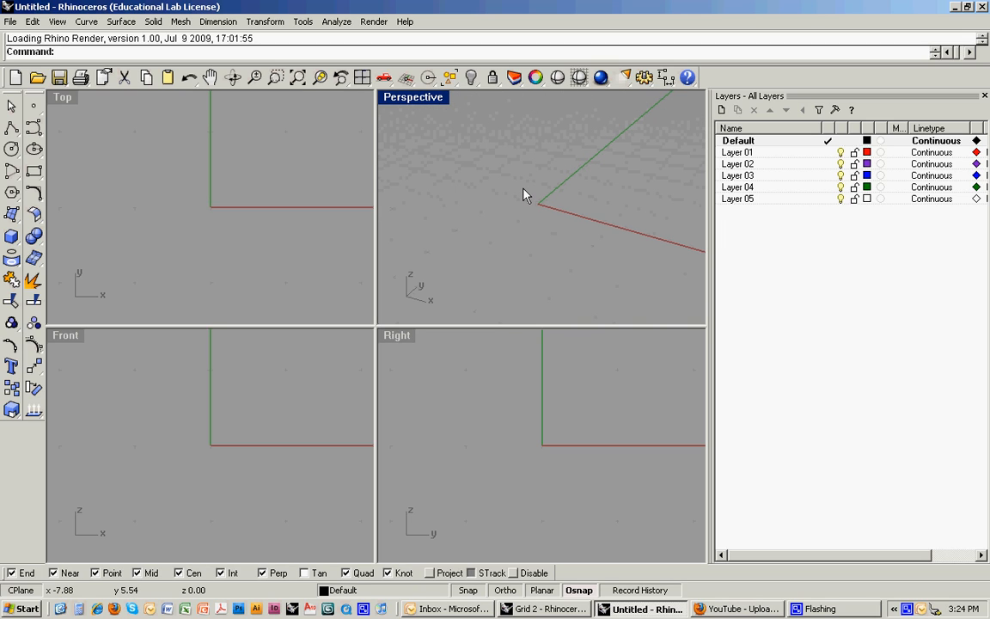
type("Grasshopper")
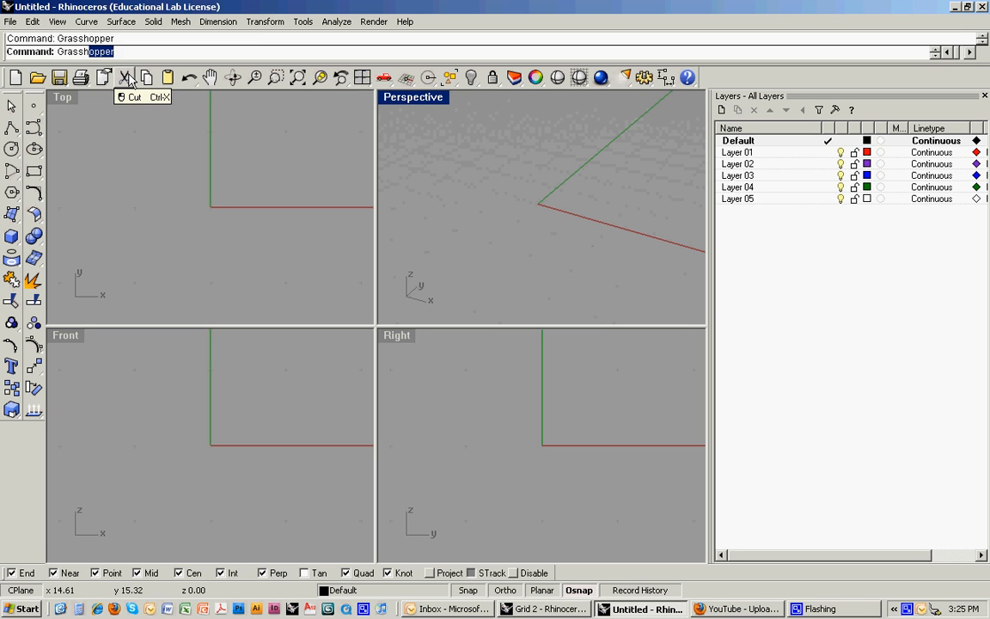
- Launch the Grasshopper editor and drag it into position over the viewports
key("Enter")
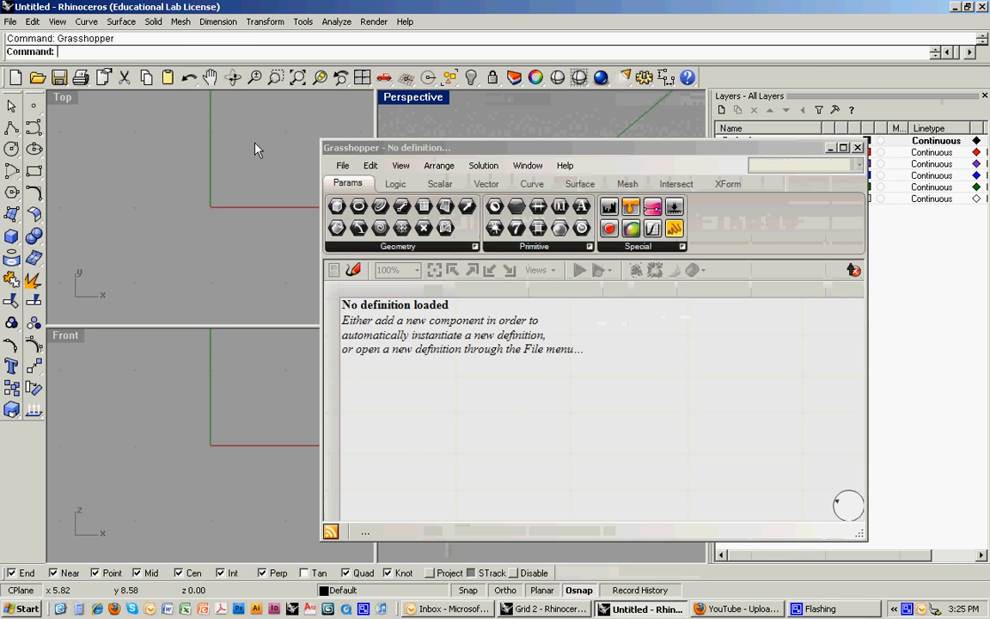
left_click_drag(387, 147, 310, 118)
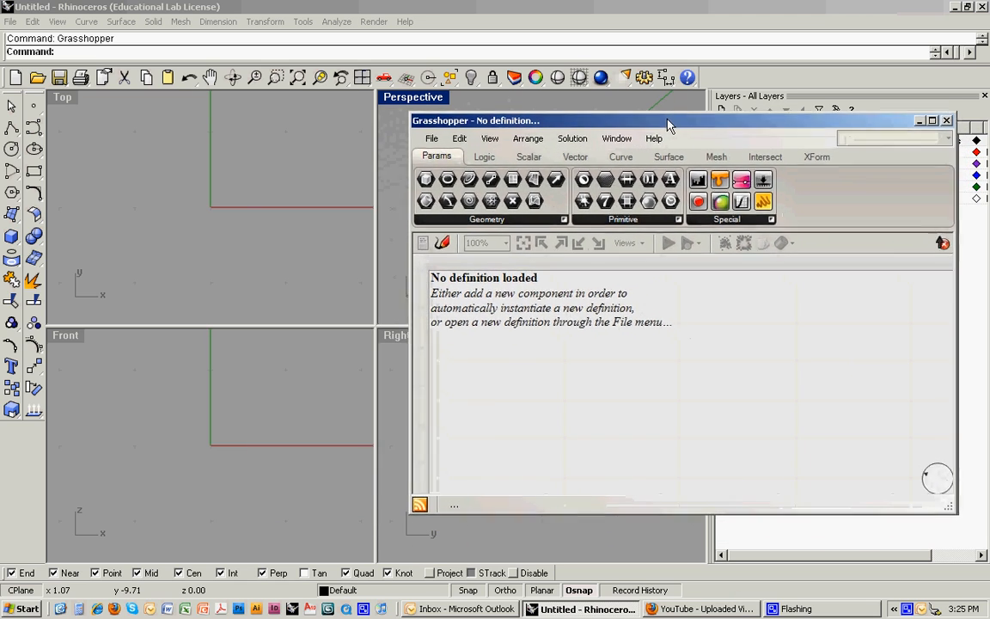
left_click_drag(671, 120, 653, 100)
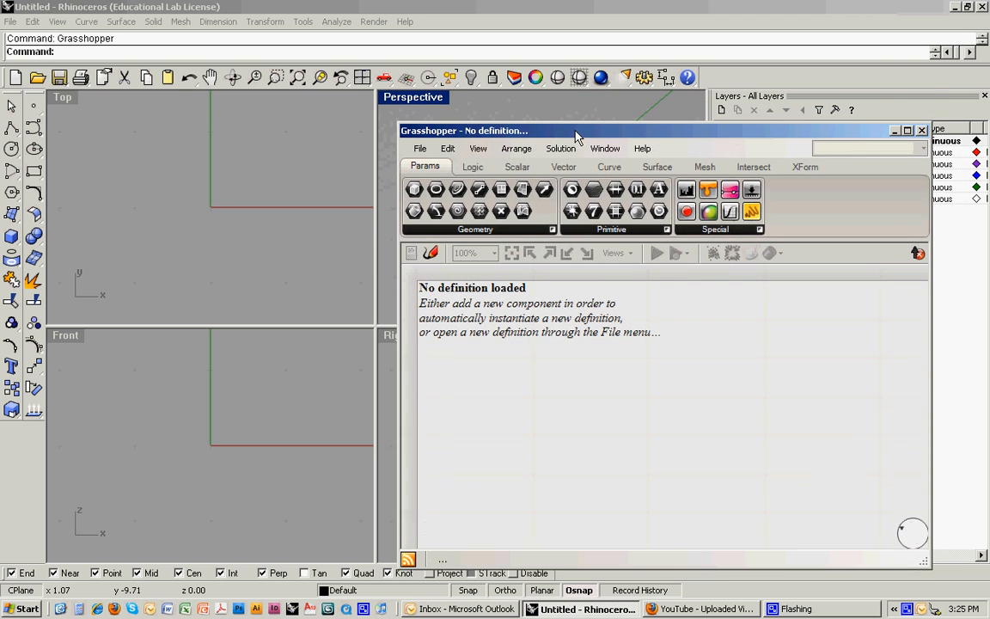
mouse_move(664, 463)
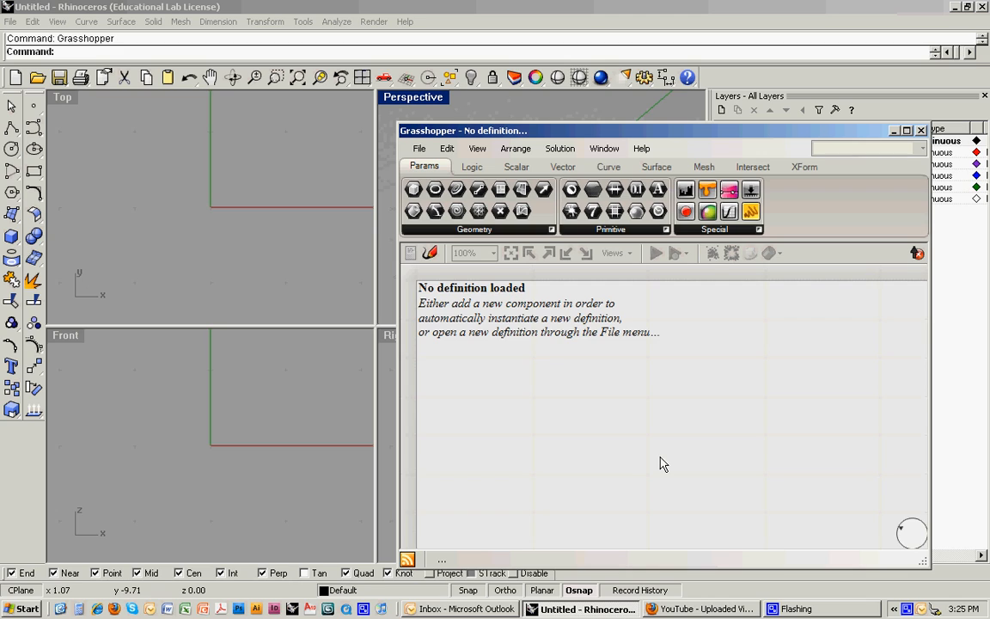
mouse_move(703, 471)
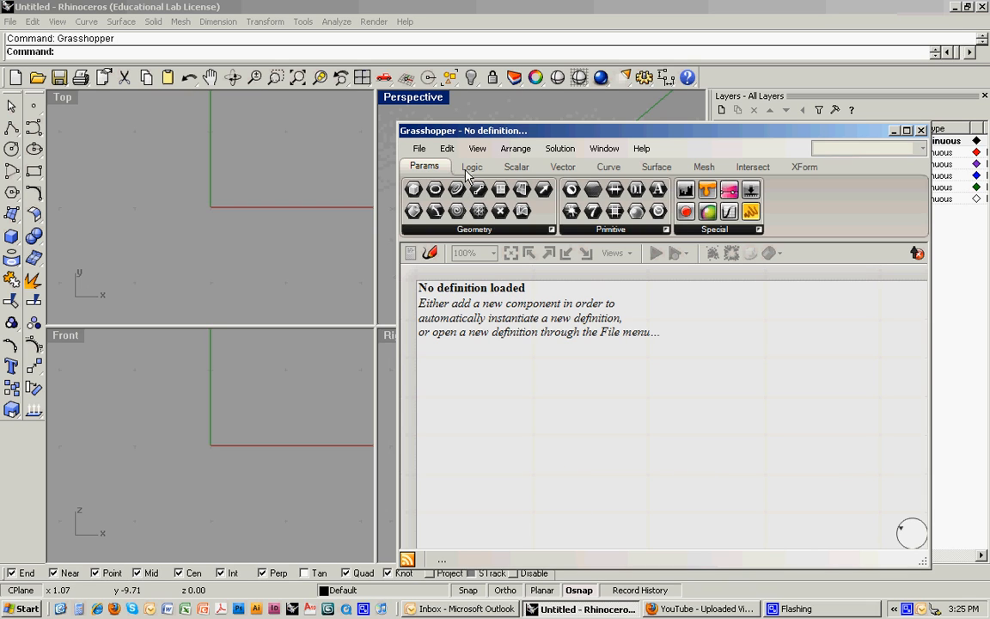
- Browse the Scalar, Surface and XForm component tabs, then return to Params
left_click(516, 167)
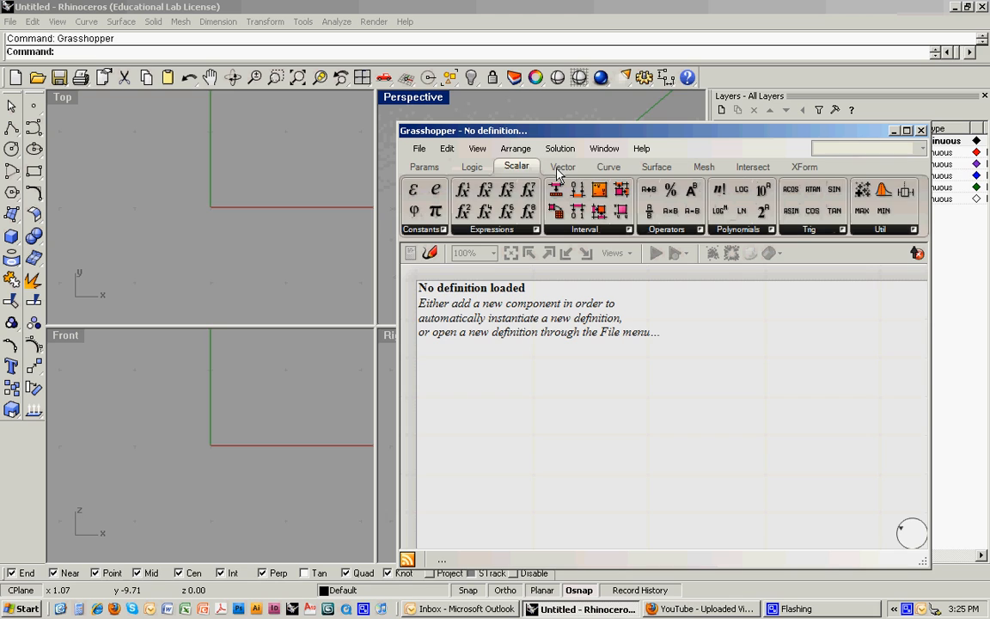
left_click(656, 166)
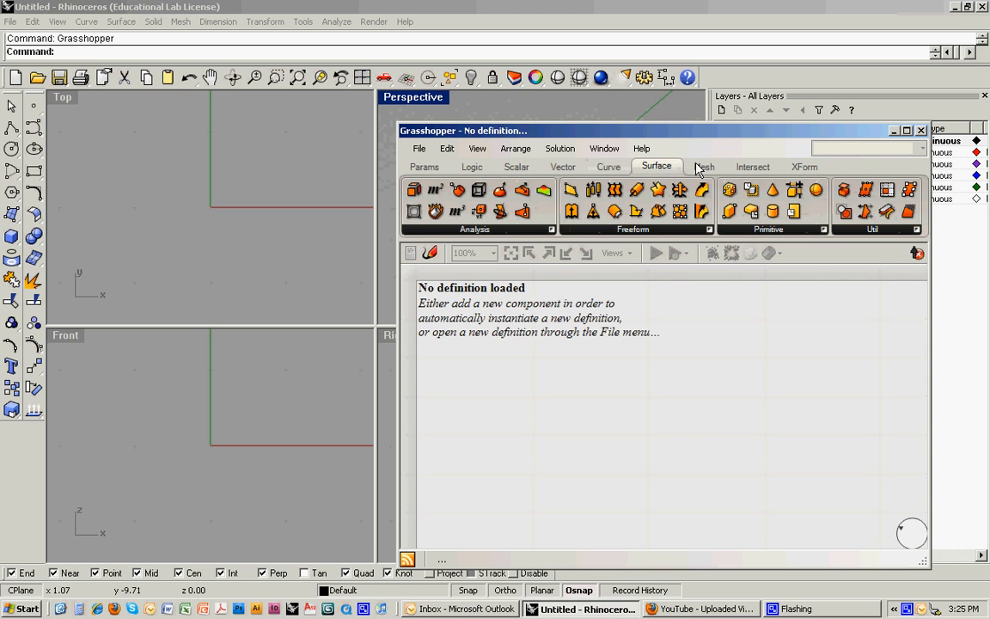
left_click(805, 166)
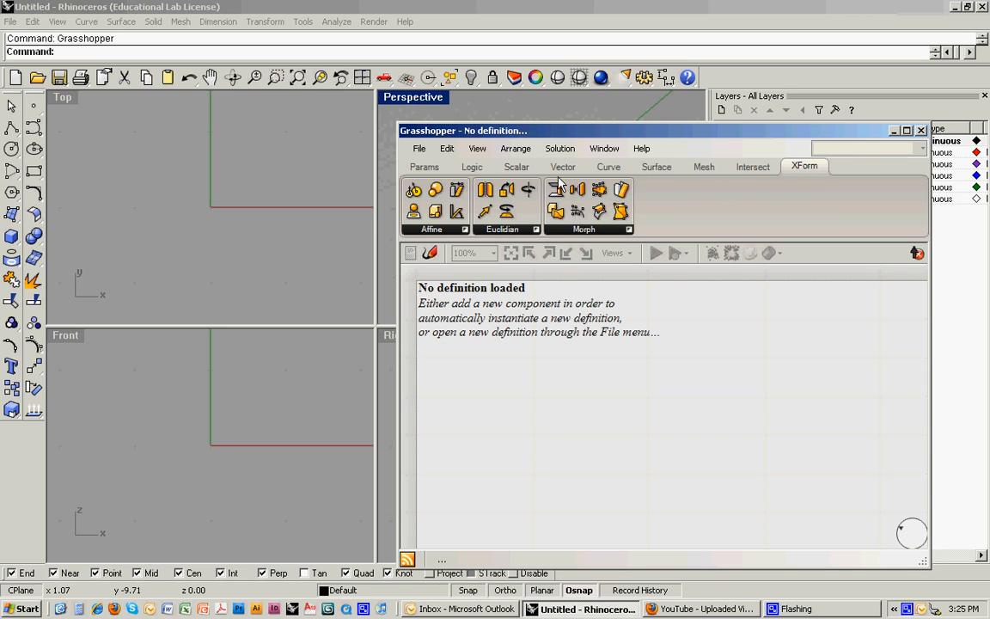
left_click(424, 166)
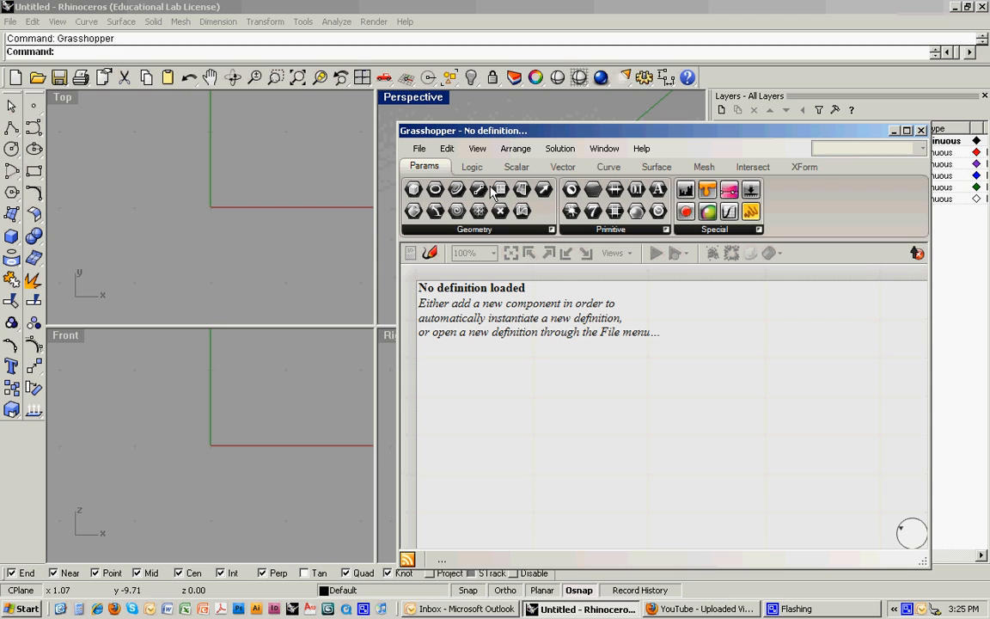
mouse_move(680, 179)
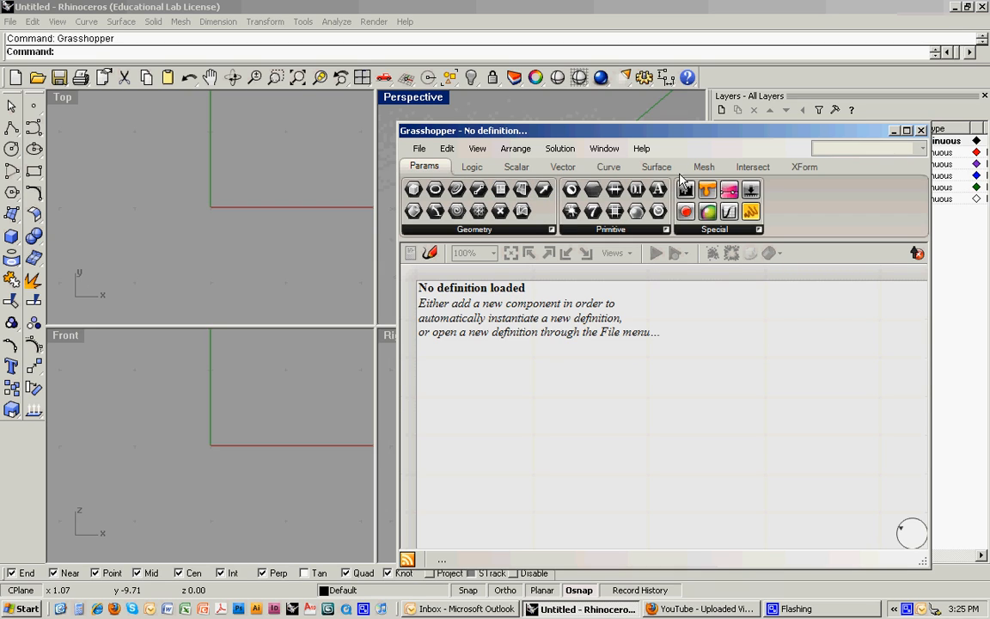
mouse_move(141, 188)
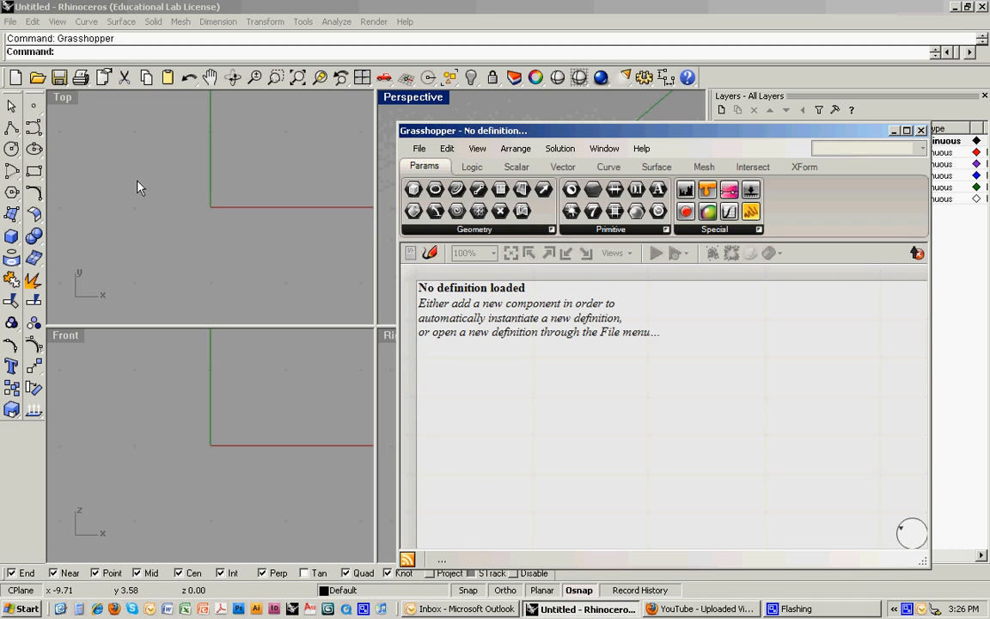
mouse_move(513, 131)
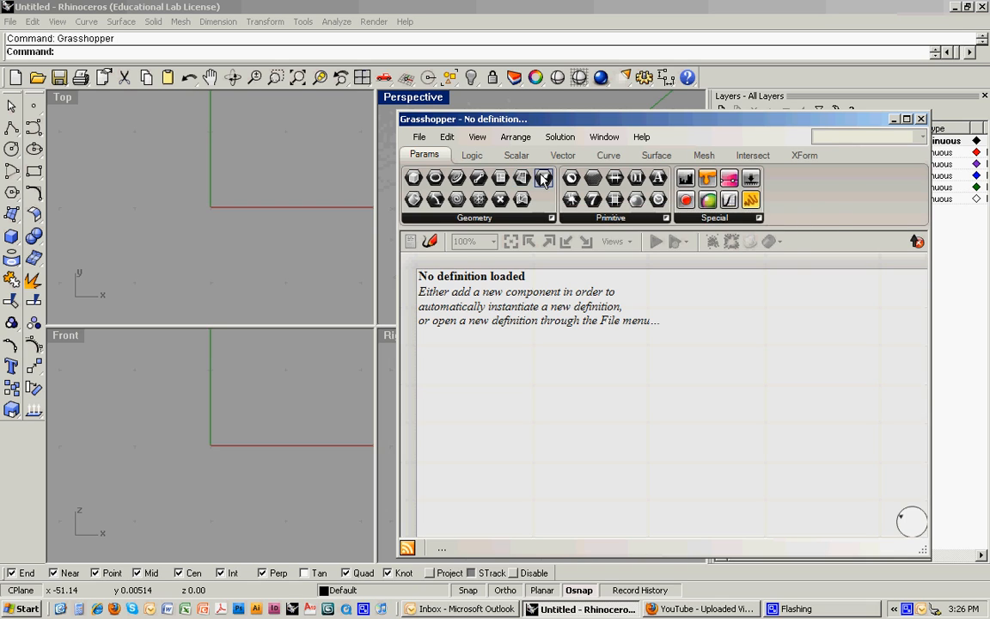
- Place a Plane Srf component from Surface > Primitive onto the canvas
left_click(656, 155)
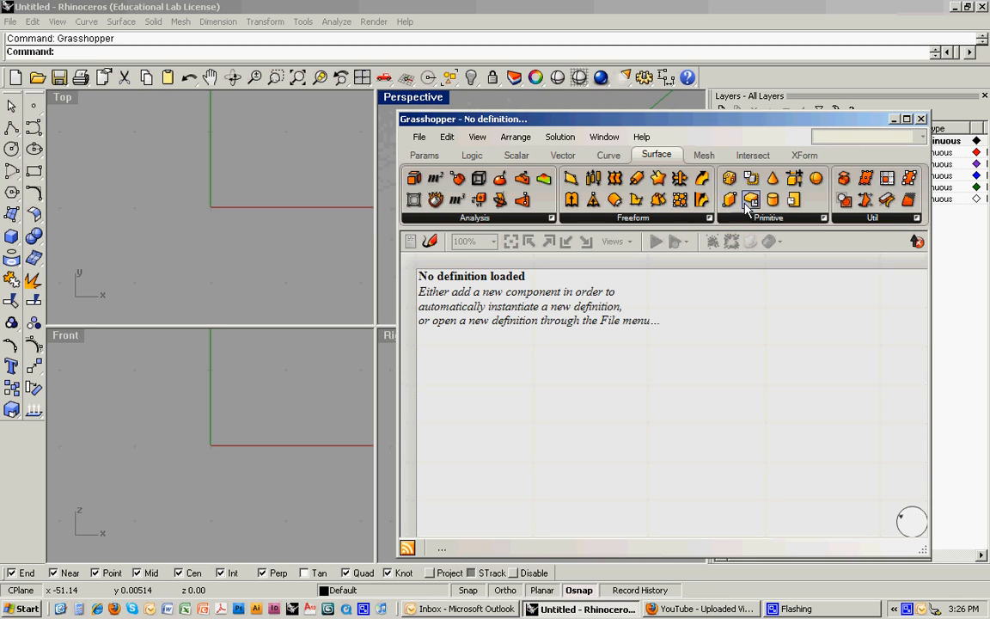
mouse_move(767, 222)
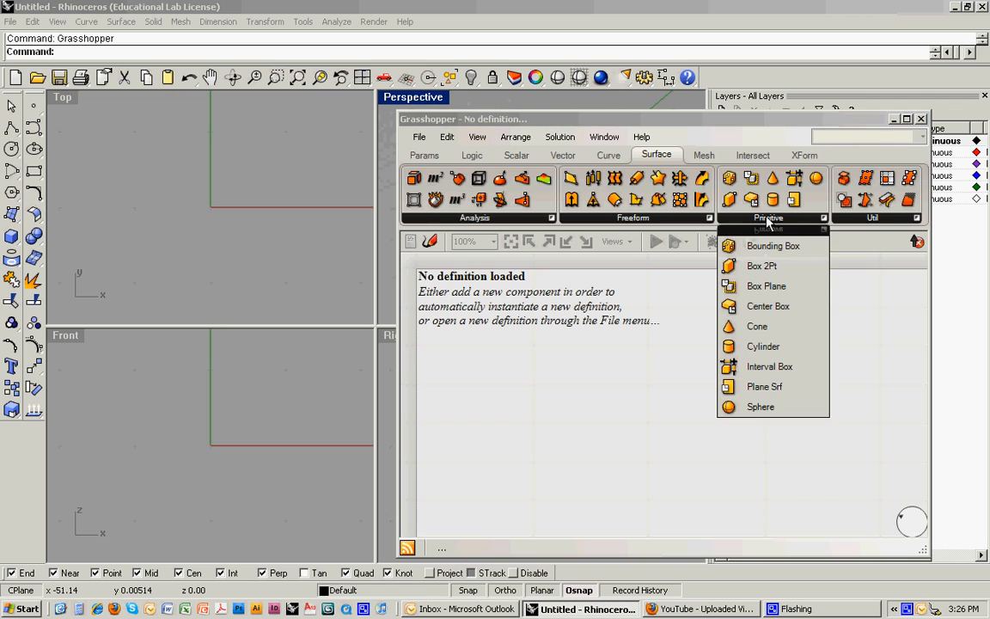
mouse_move(760, 406)
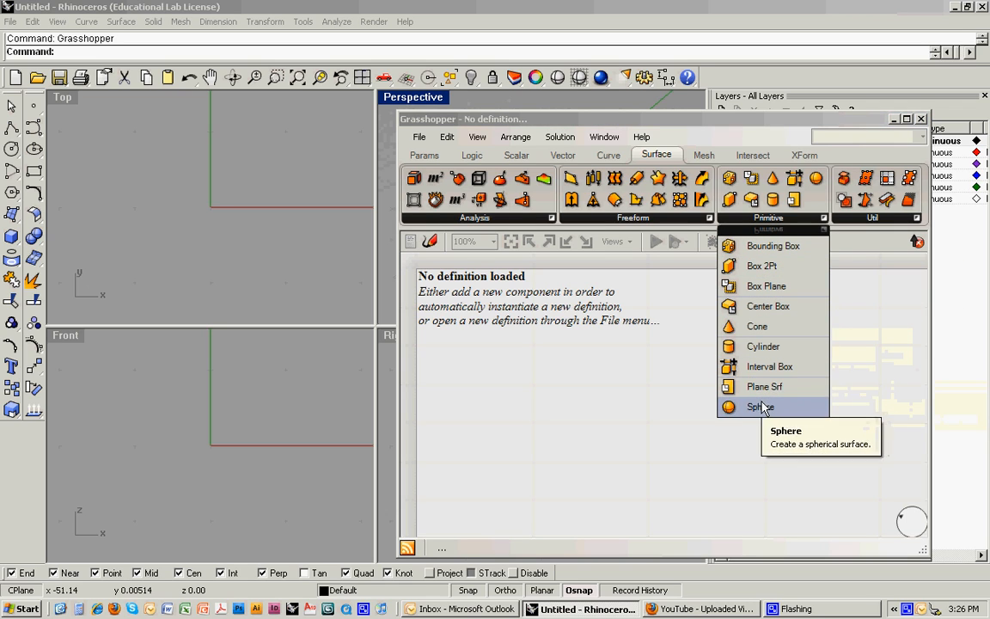
mouse_move(810, 382)
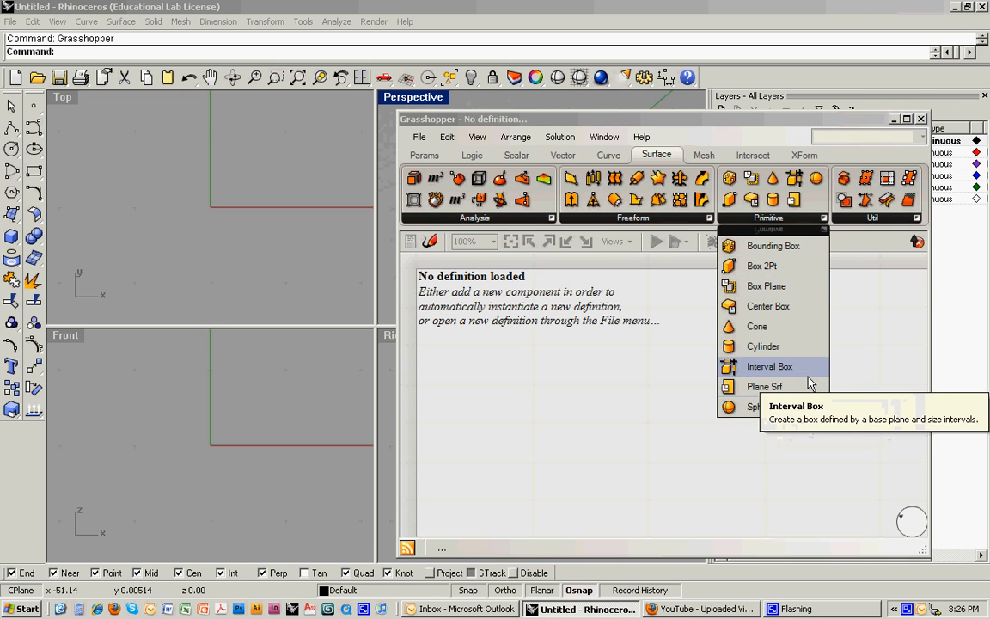
mouse_move(764, 386)
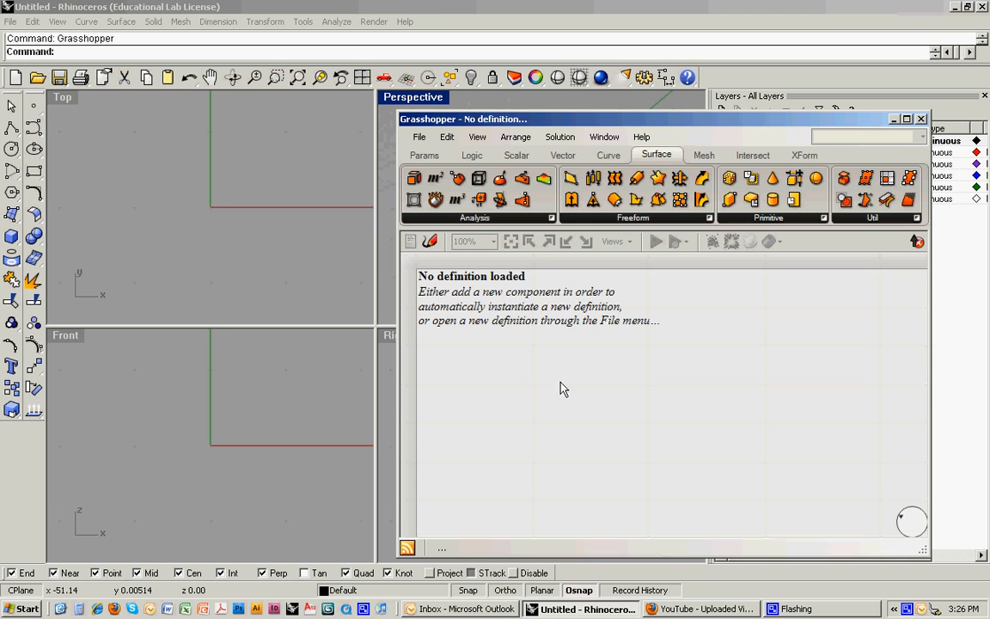
mouse_move(604, 426)
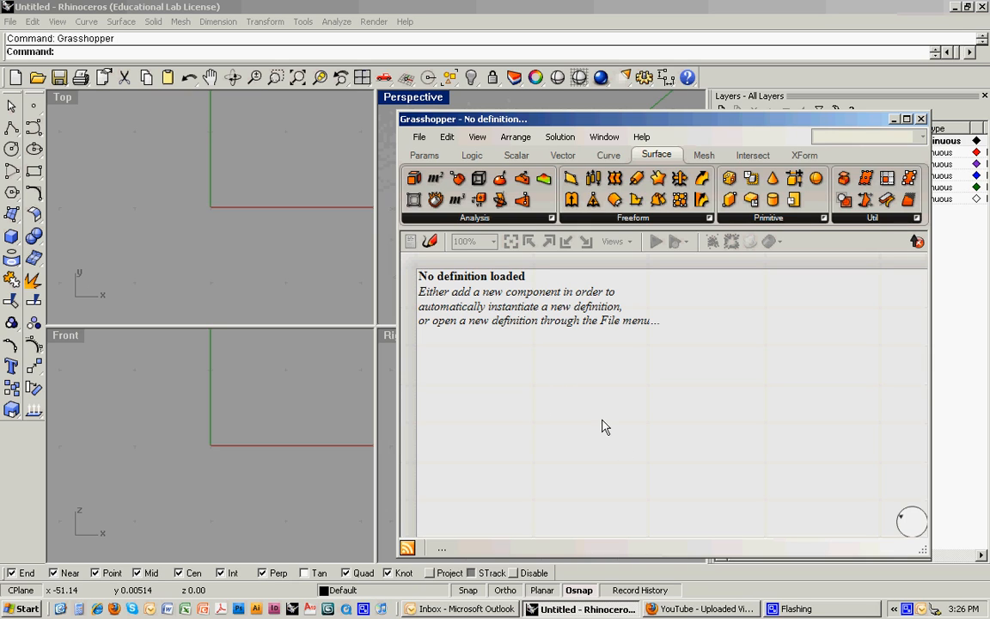
left_click(561, 390)
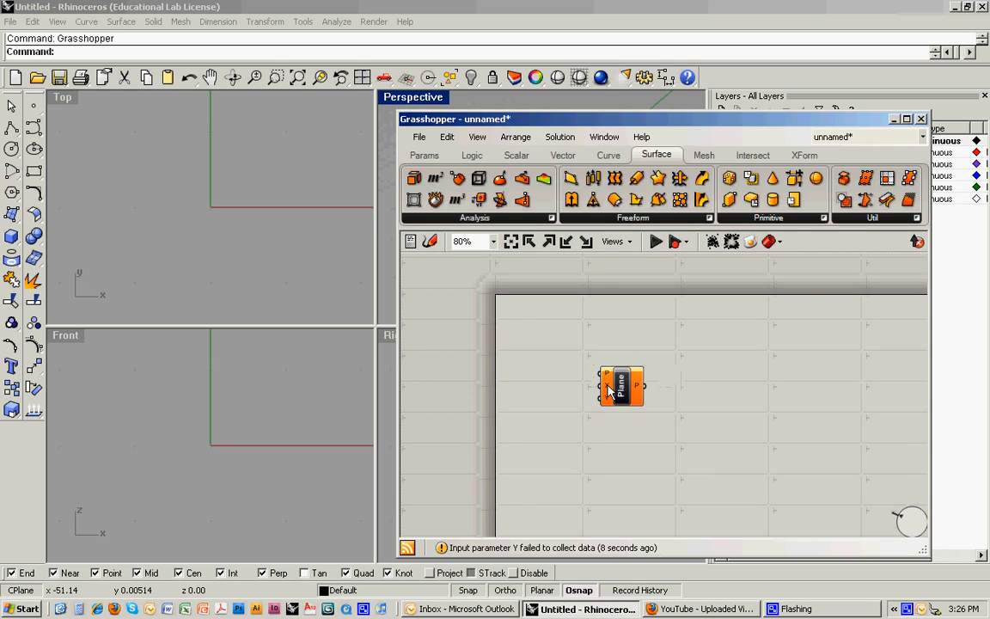
- Move the Plane Surface component toward the middle of the canvas
left_click_drag(619, 385, 697, 404)
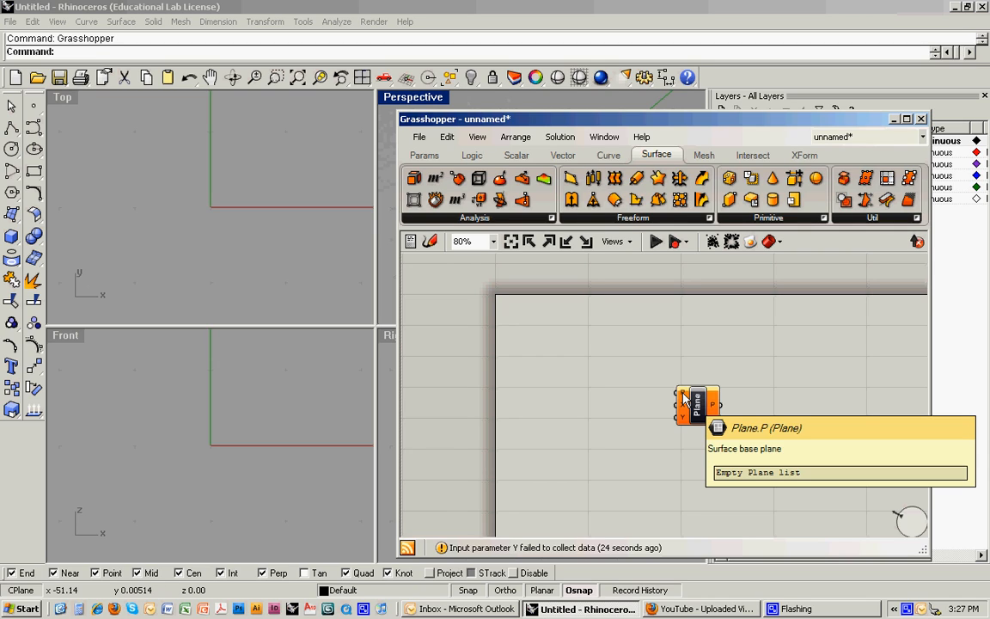
mouse_move(685, 409)
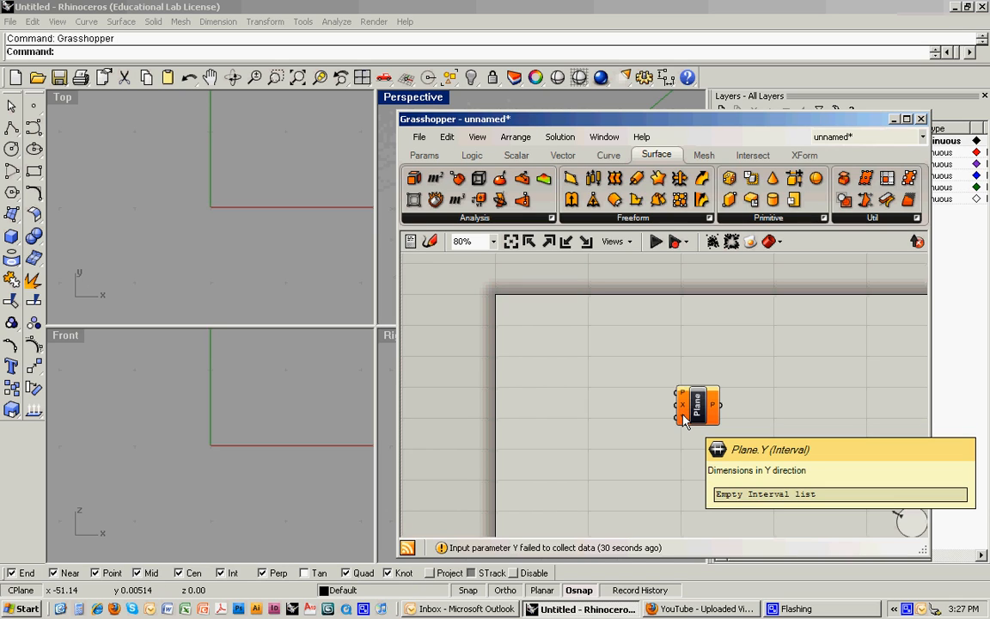
mouse_move(713, 407)
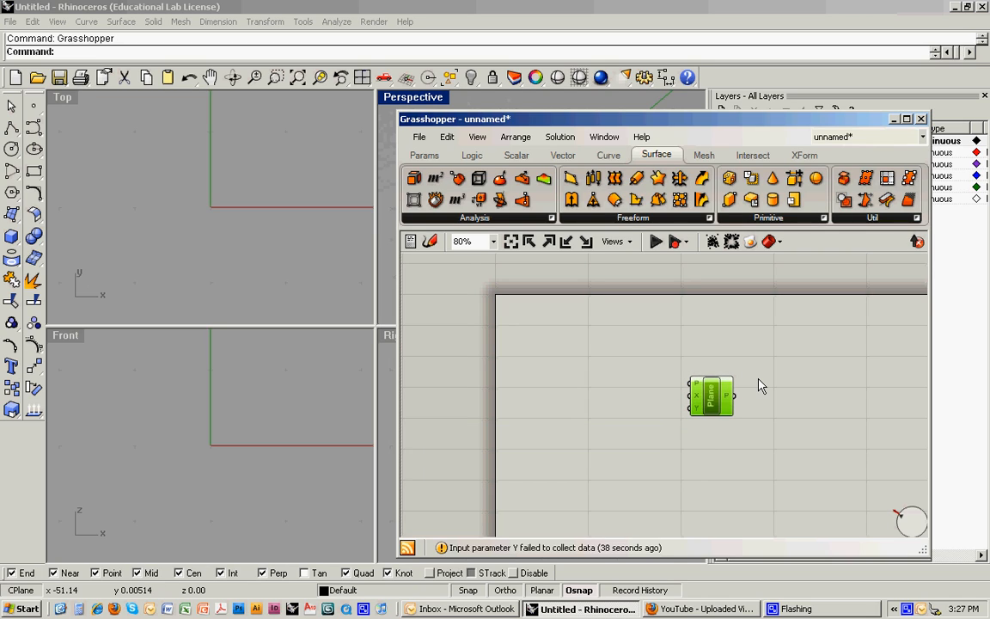
left_click_drag(710, 396, 699, 403)
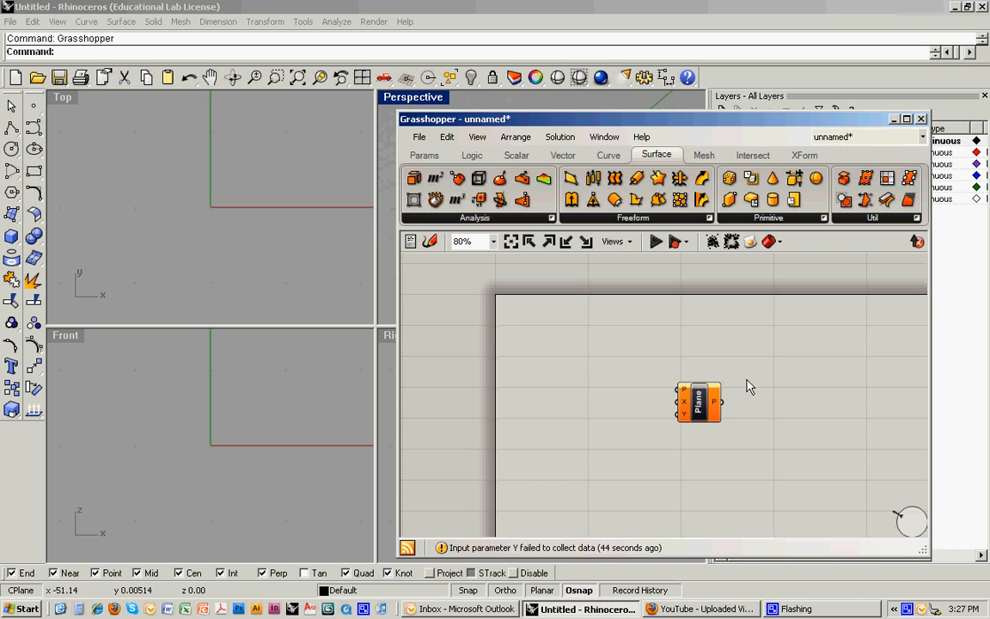
mouse_move(738, 394)
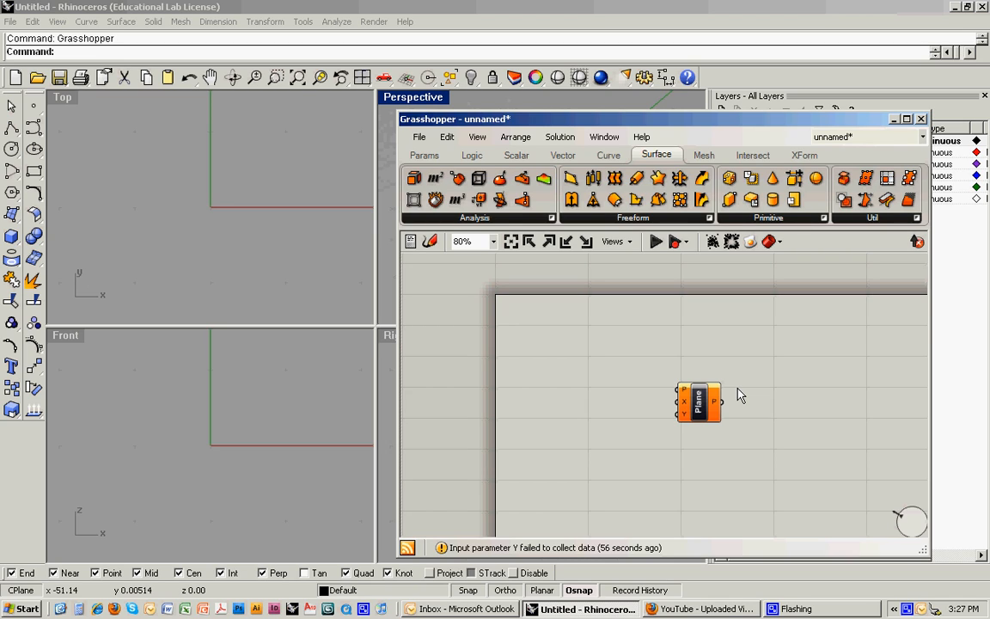
mouse_move(637, 398)
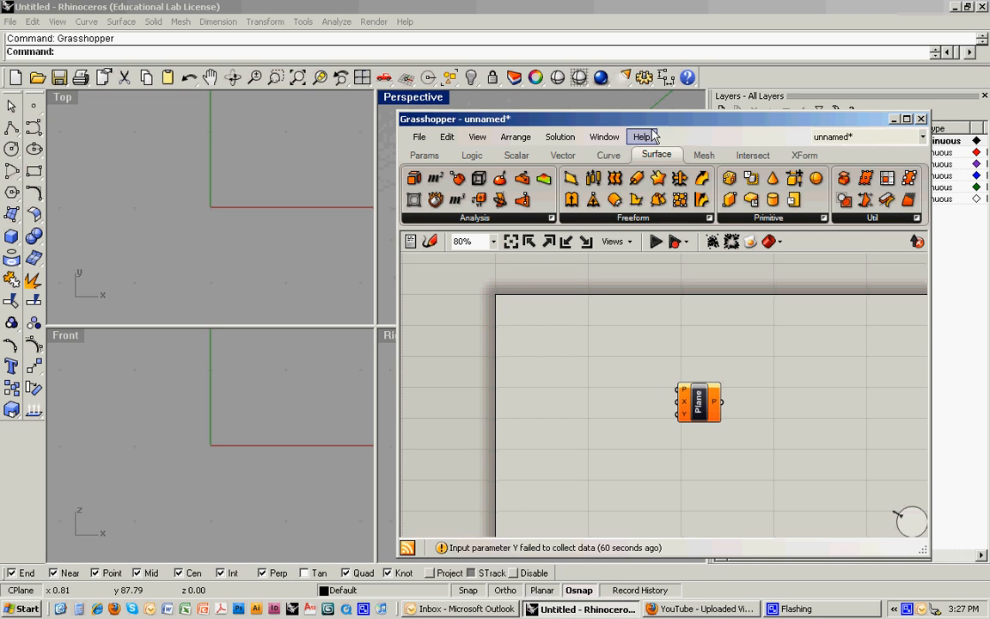
- Shift the Grasshopper editor to the right so the Rhino viewports are visible
left_click_drag(455, 118, 476, 104)
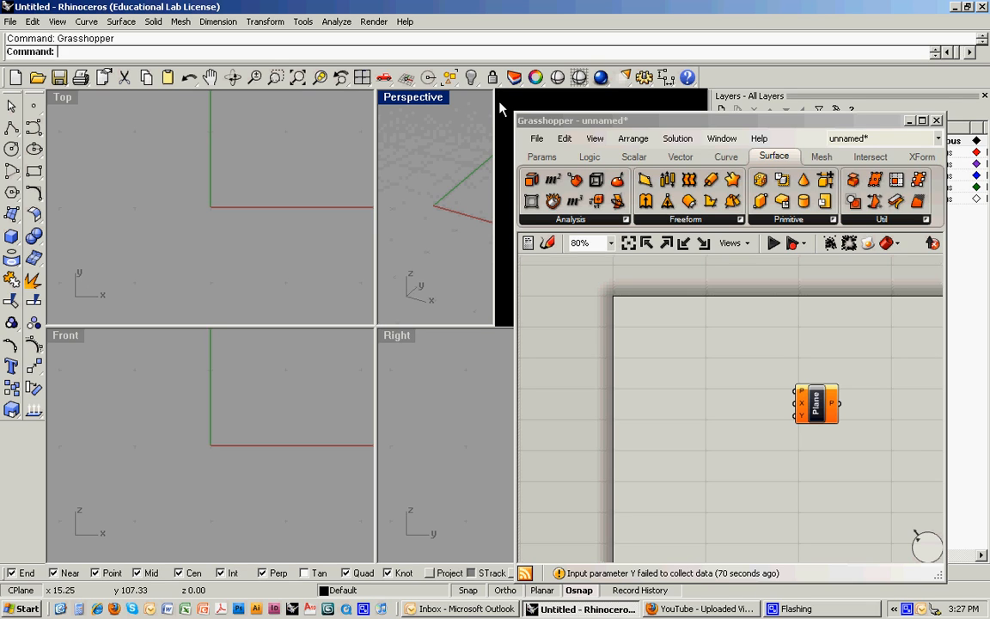
mouse_move(708, 109)
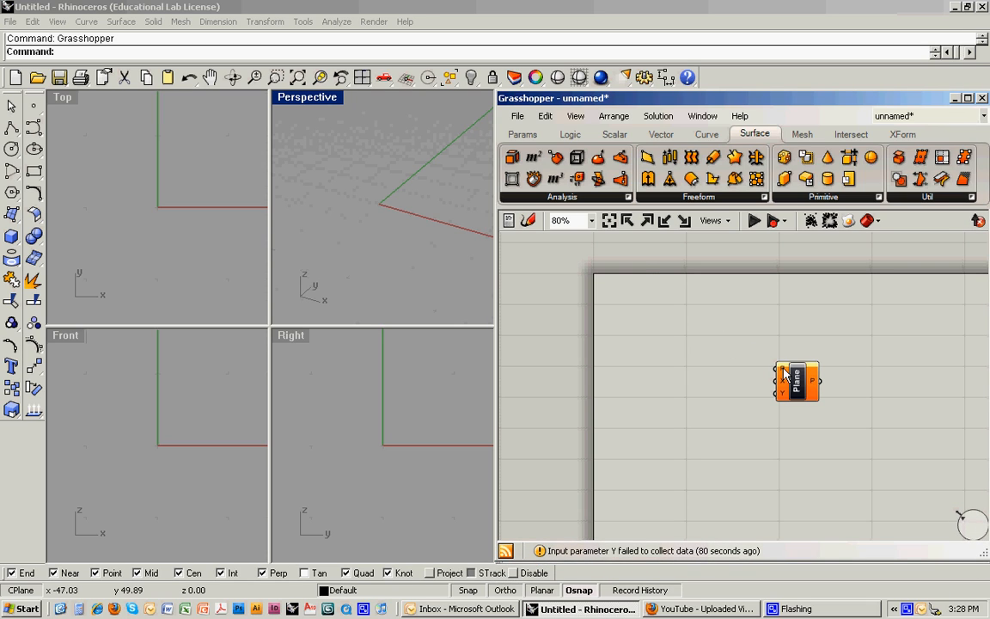
- Start setting one base plane for the Plane component's P input
right_click(785, 379)
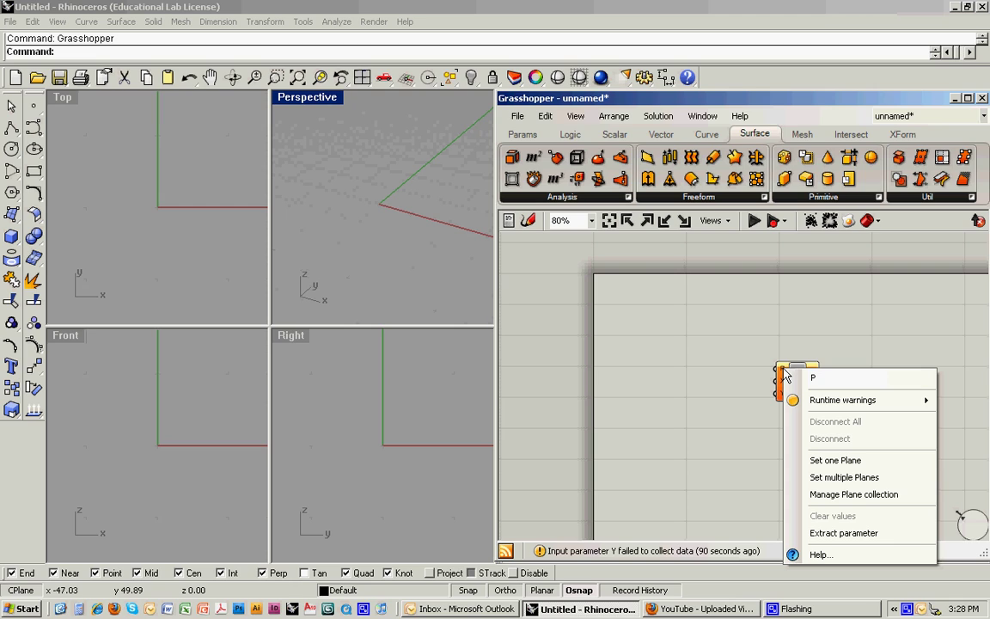
mouse_move(835, 460)
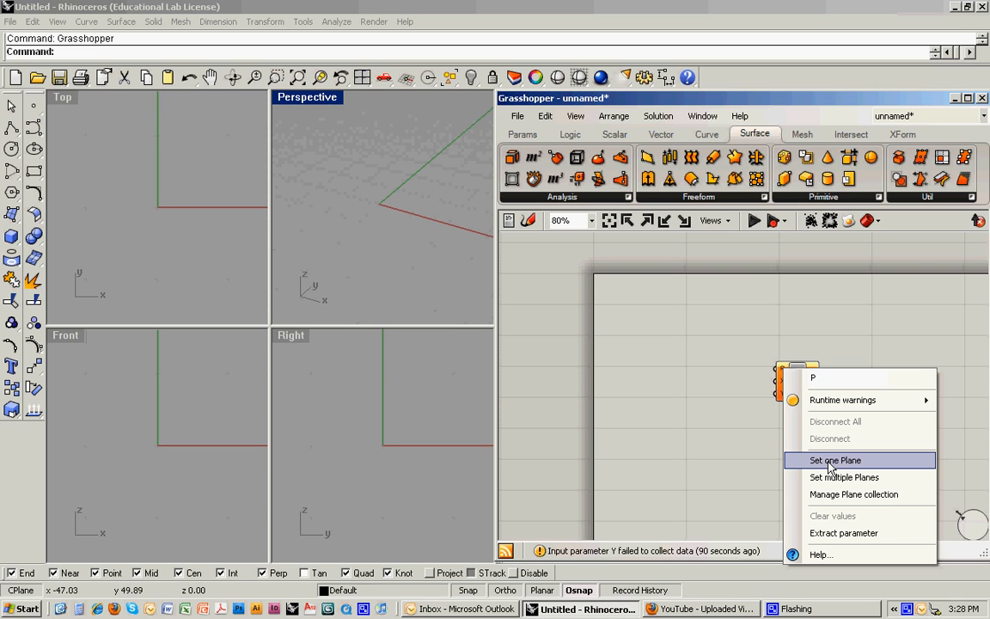
left_click(834, 460)
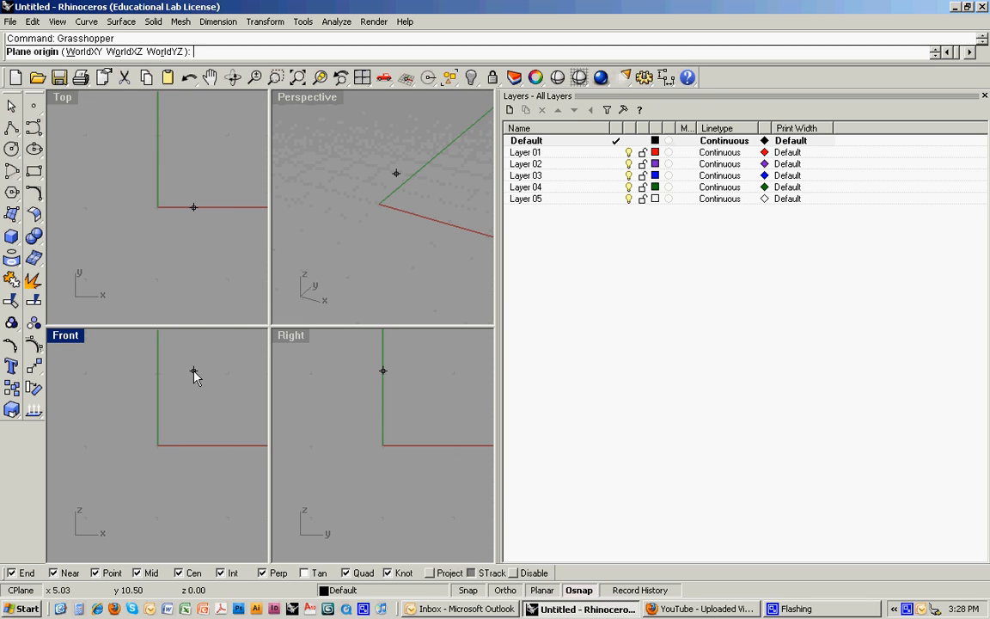
mouse_move(188, 376)
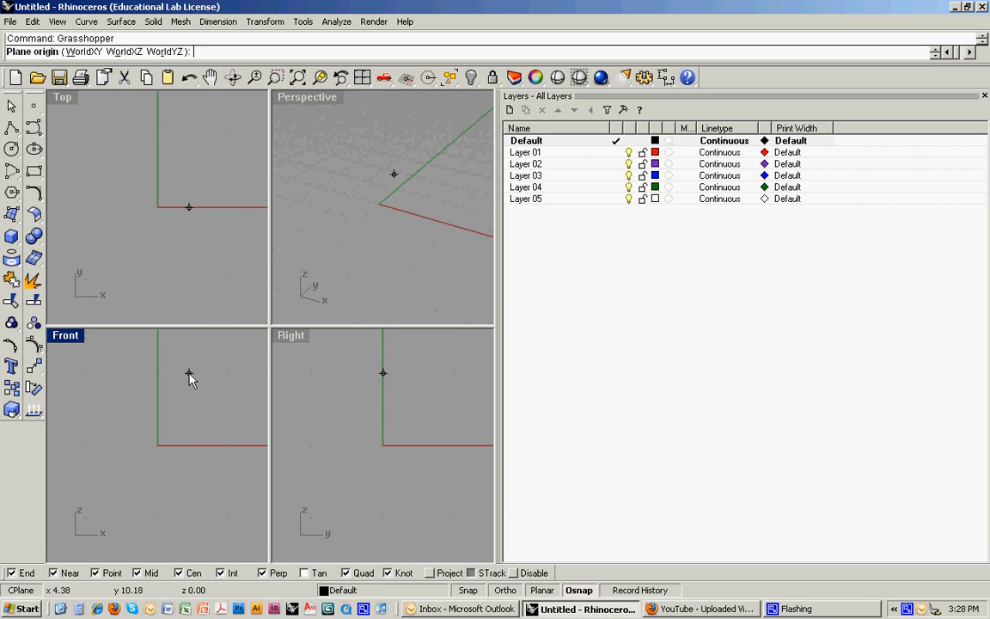
mouse_move(175, 385)
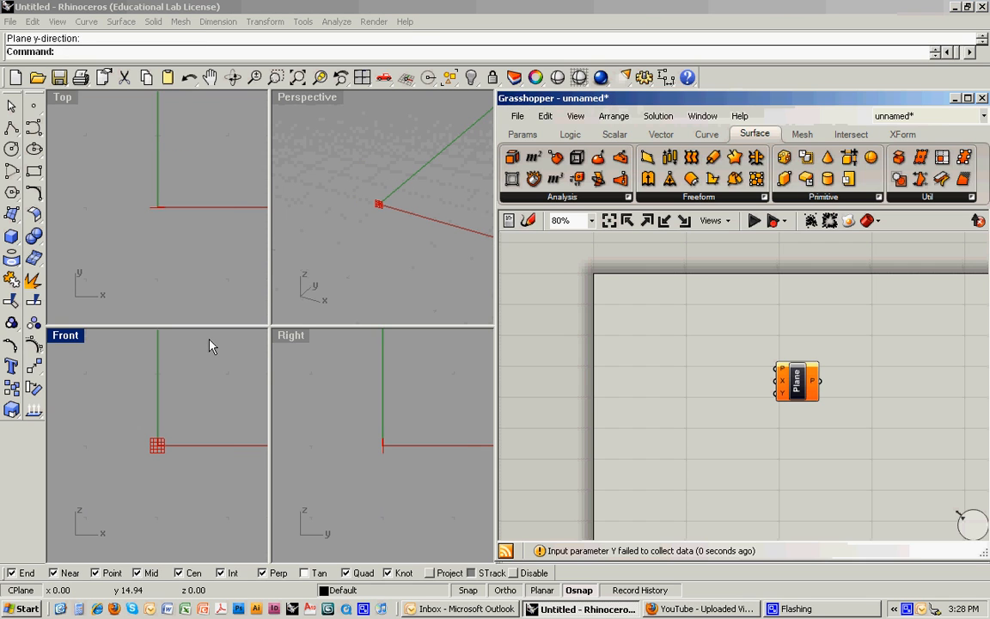
mouse_move(293, 281)
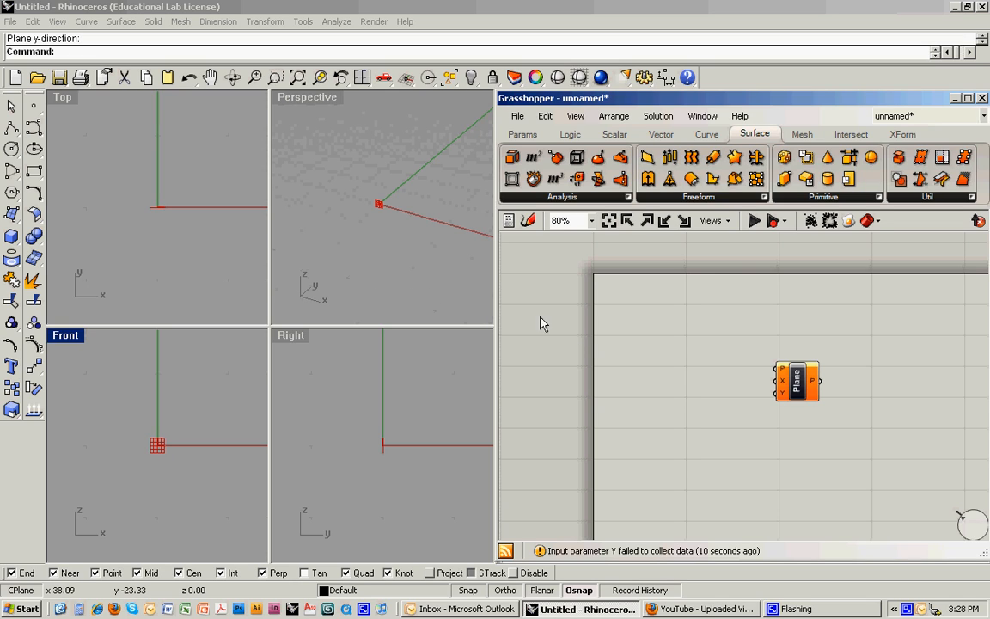
mouse_move(513, 323)
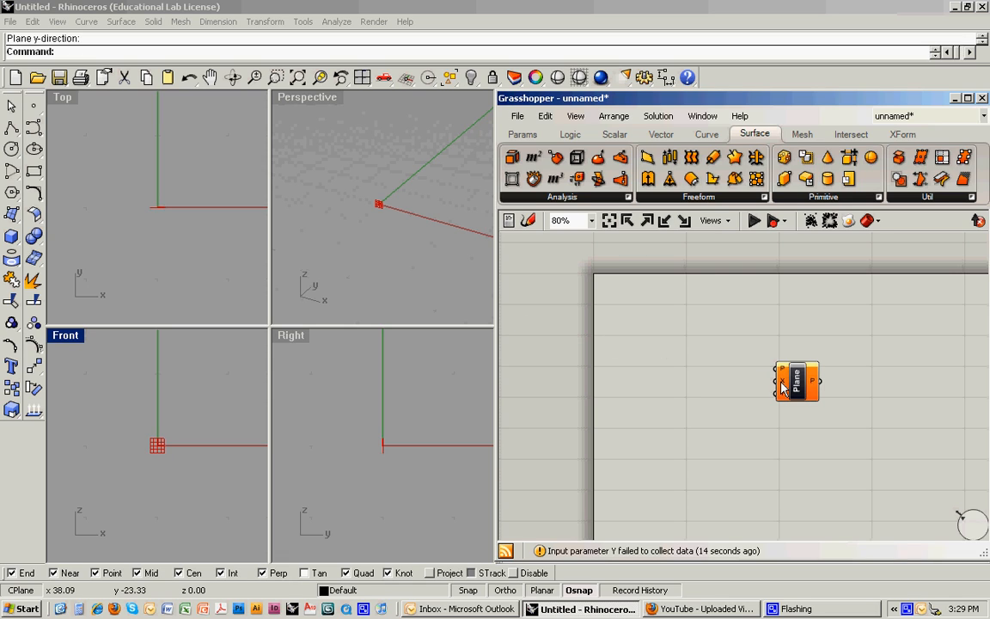
mouse_move(784, 383)
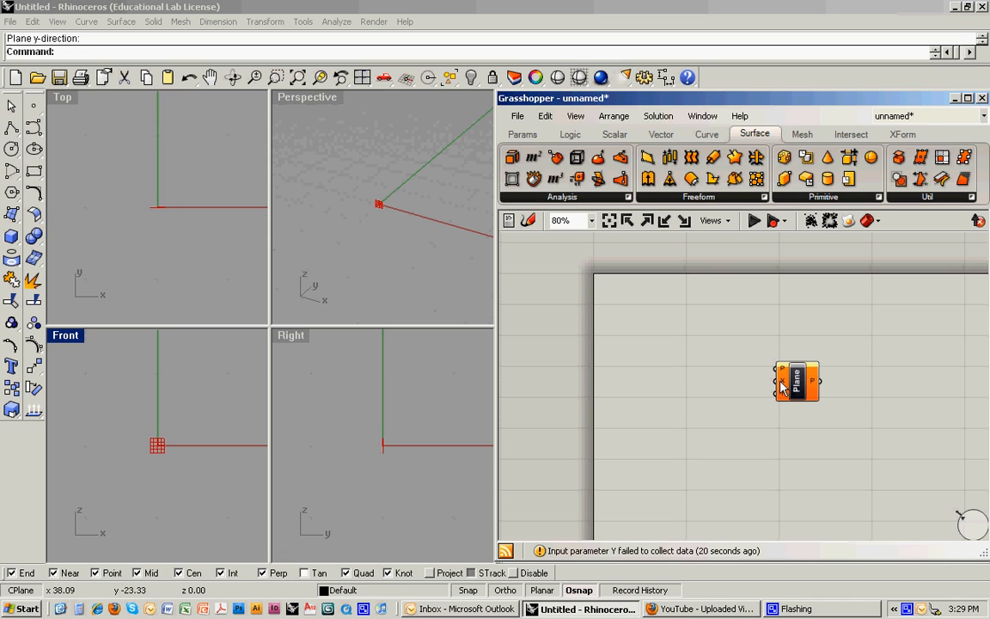
mouse_move(782, 387)
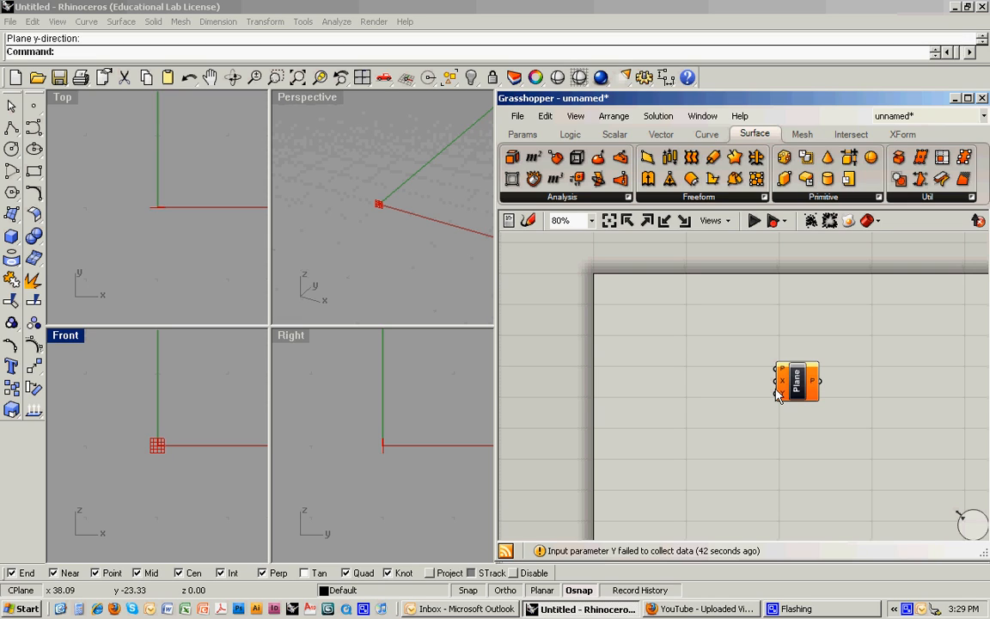
mouse_move(786, 397)
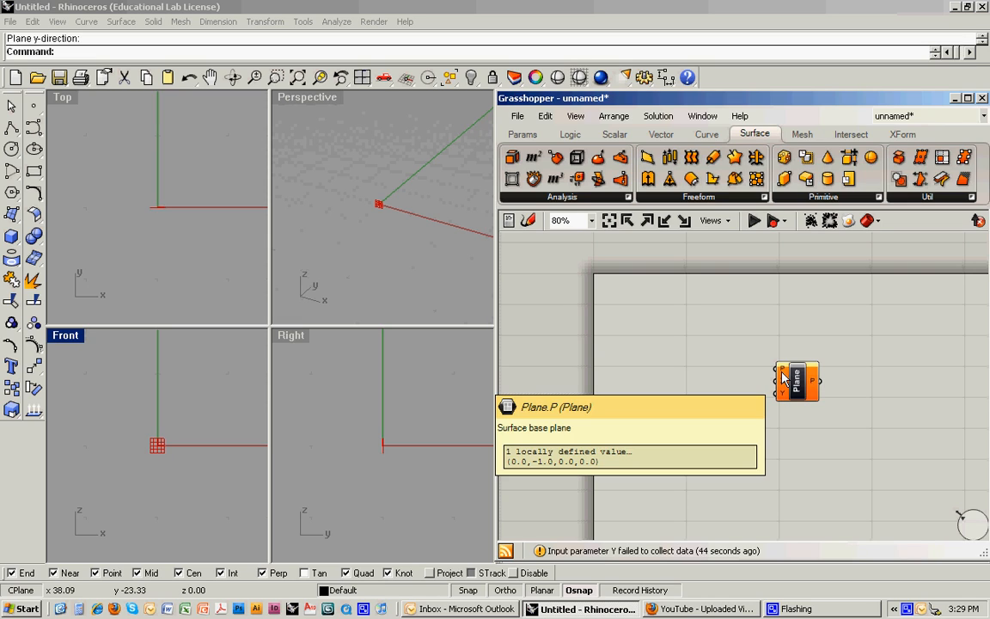
mouse_move(785, 384)
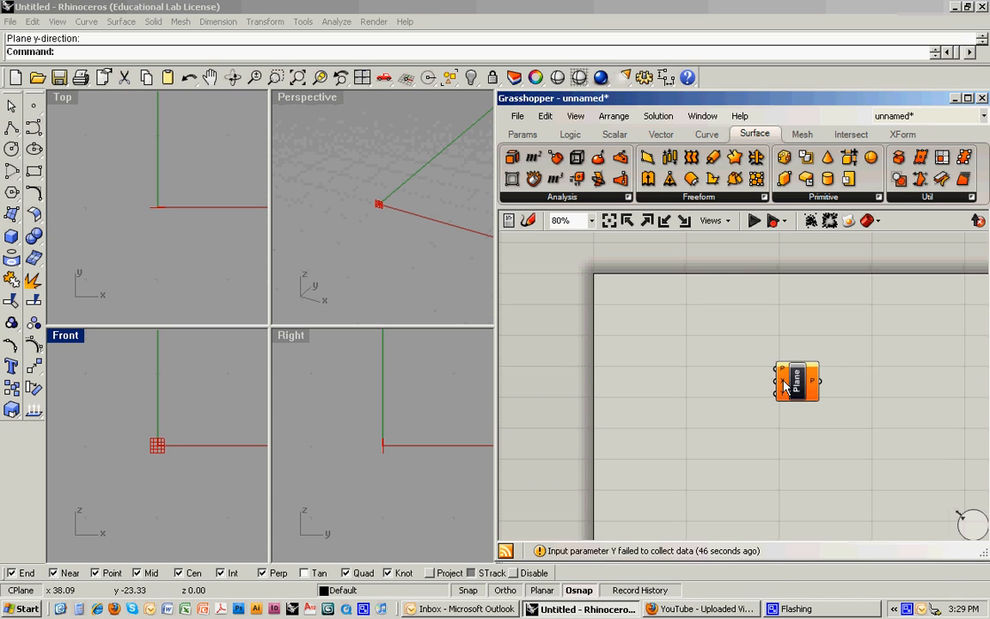
- Give the Plane component an X interval of 0–100 and a Y interval of 0–200
right_click(785, 382)
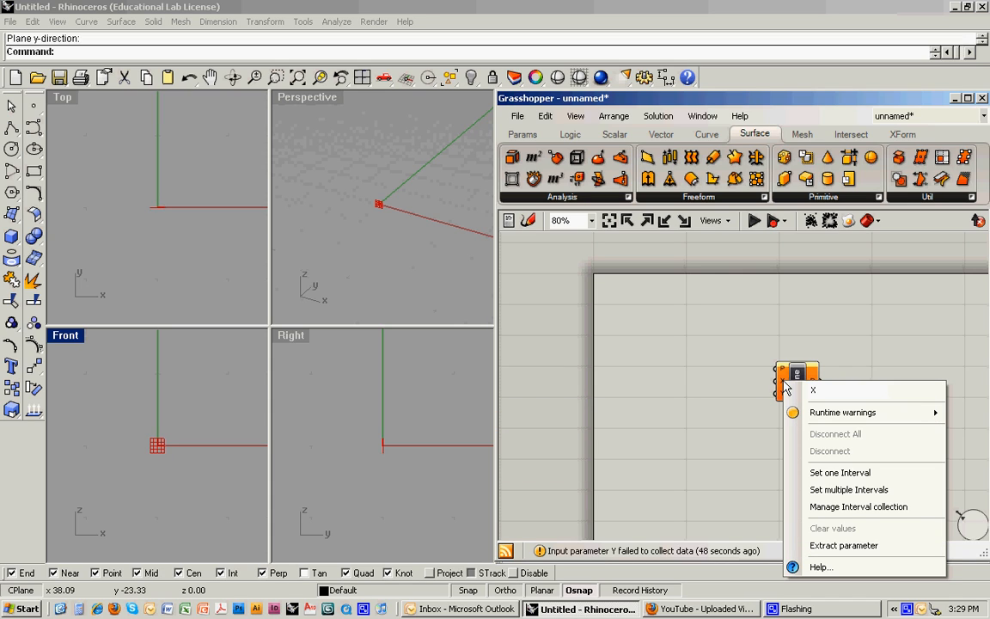
mouse_move(839, 472)
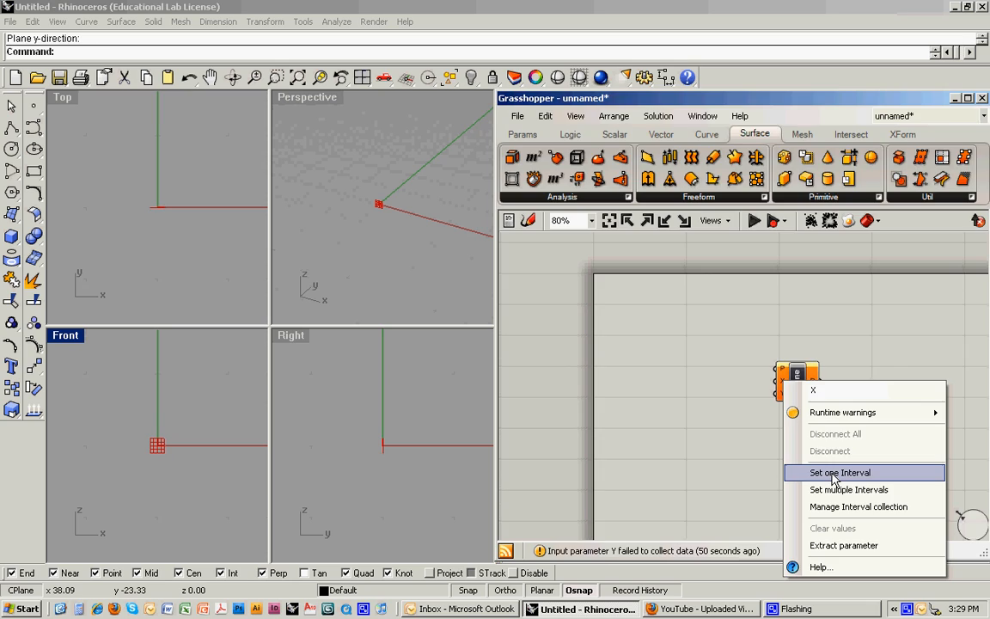
left_click(838, 473)
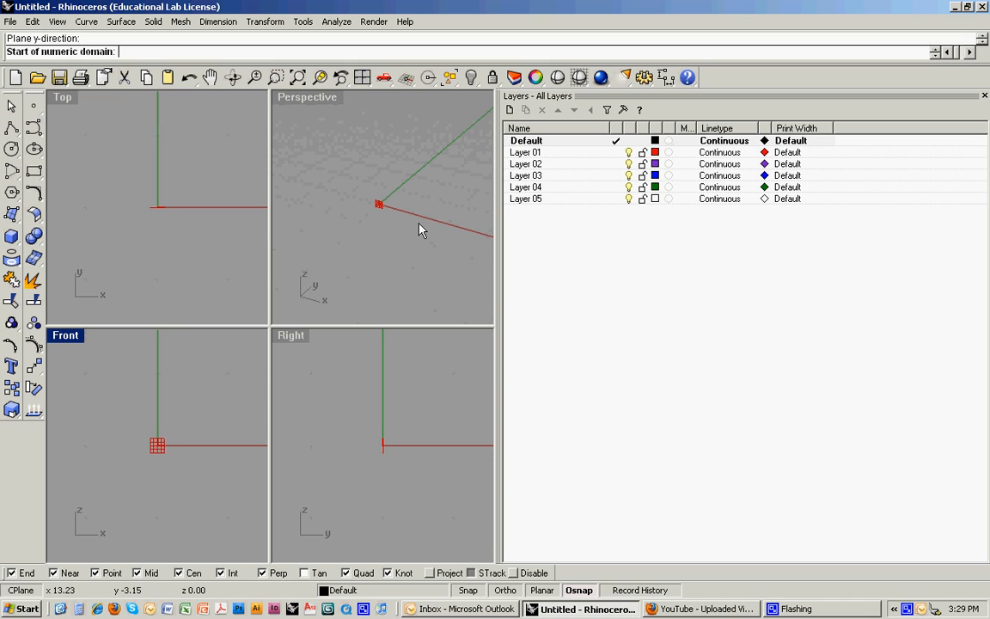
type("0")
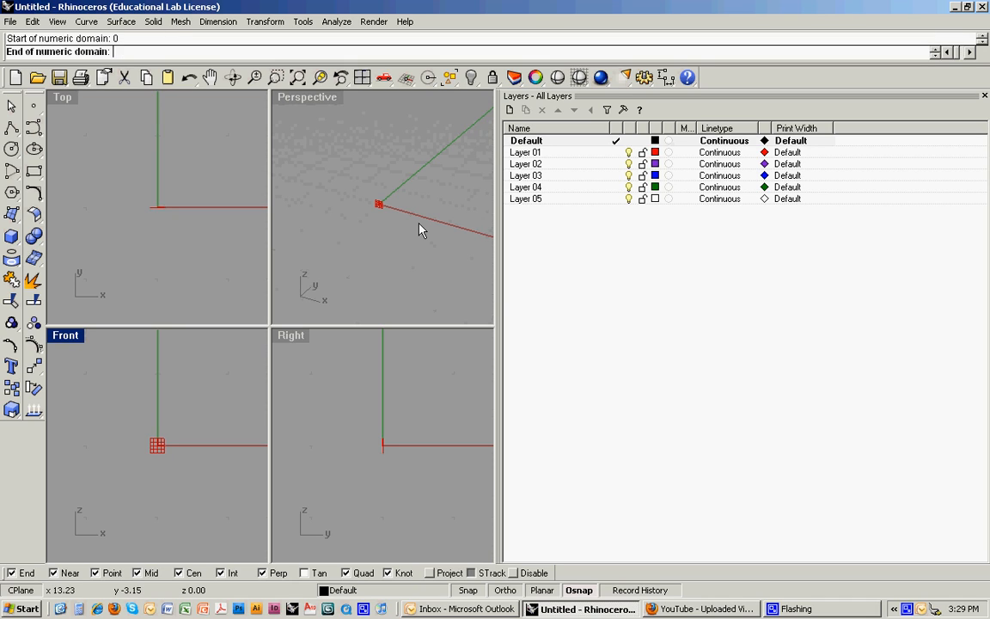
type("1")
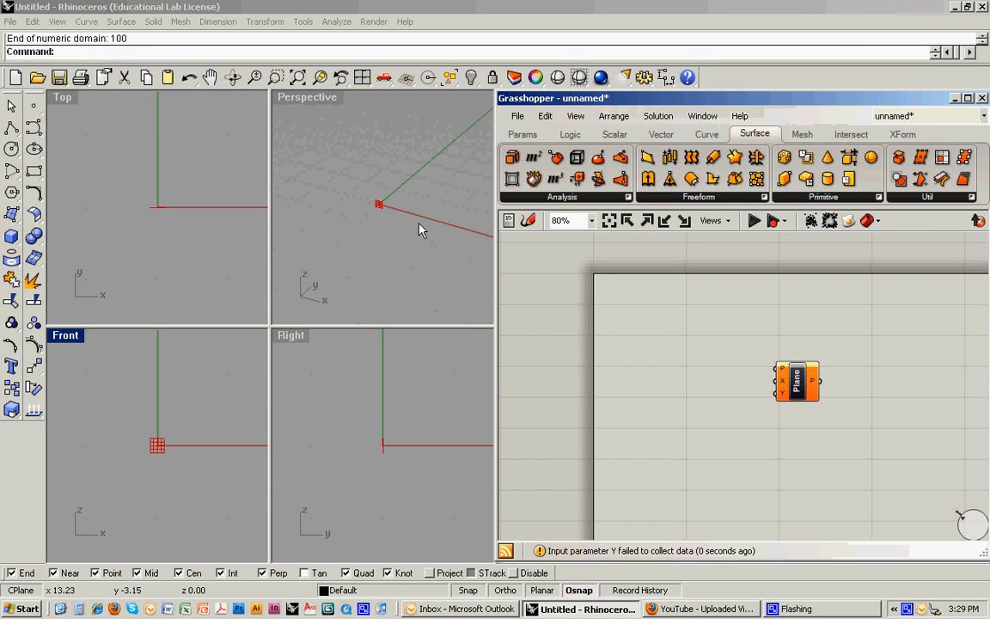
mouse_move(738, 362)
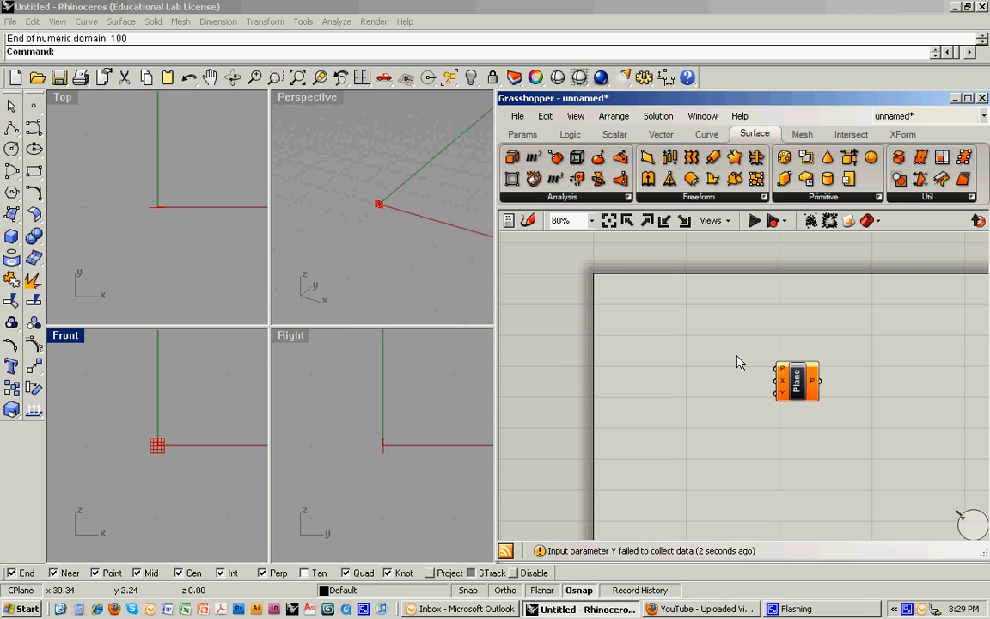
right_click(779, 398)
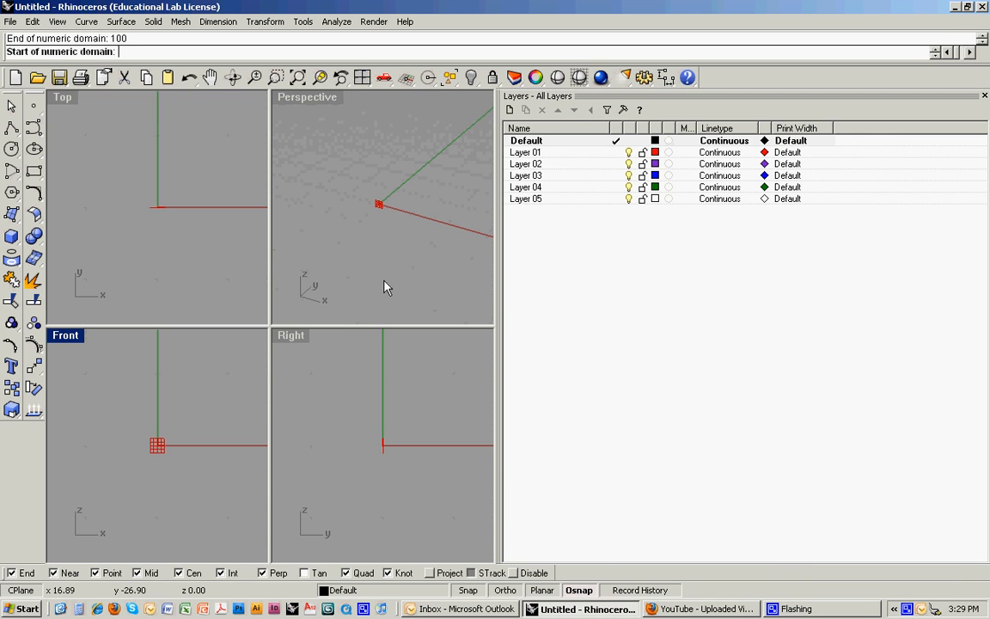
type("2")
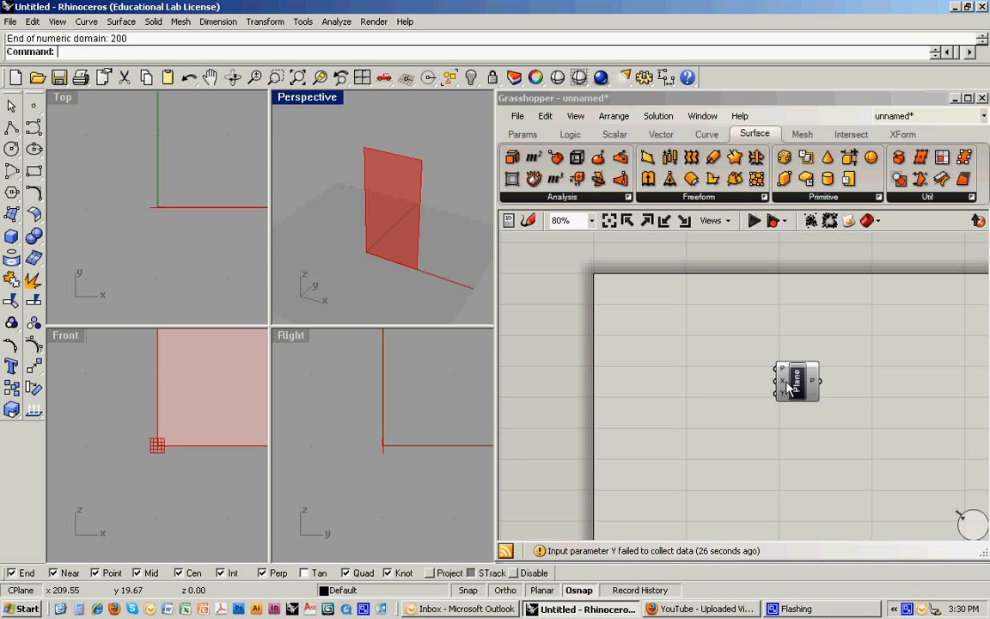
mouse_move(784, 381)
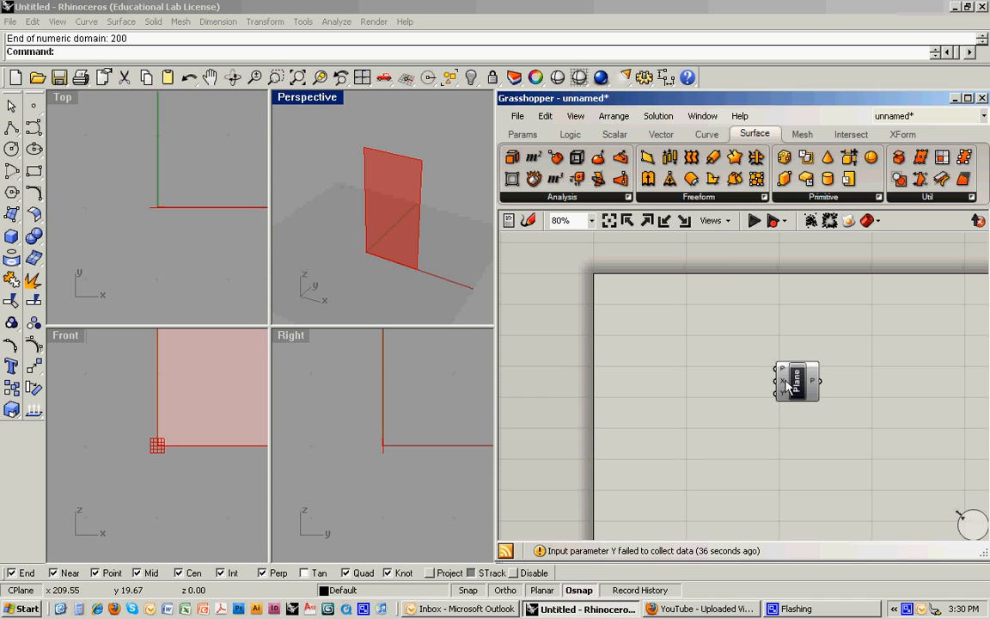
mouse_move(763, 343)
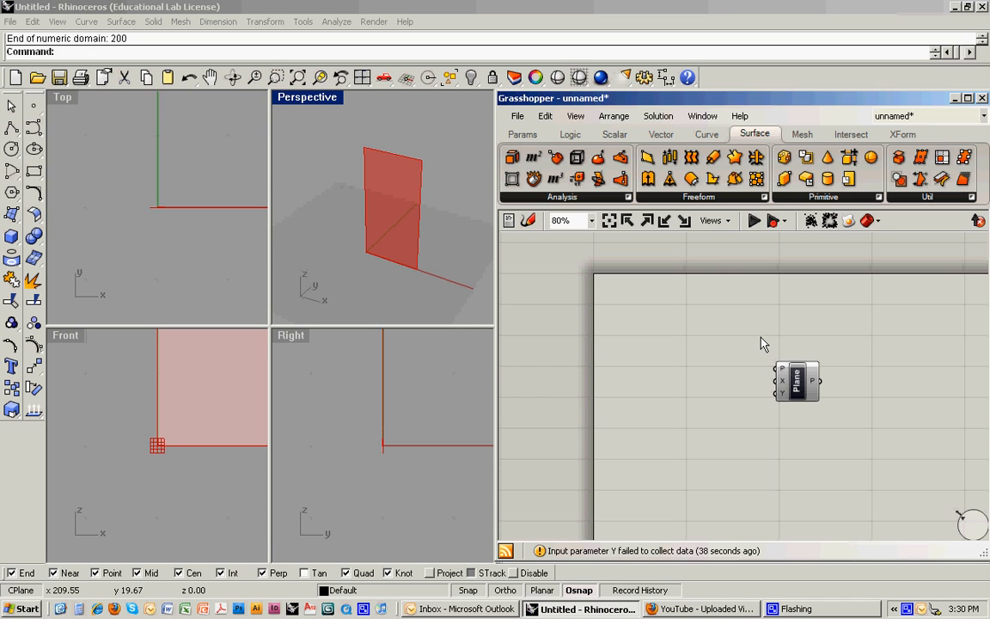
mouse_move(651, 269)
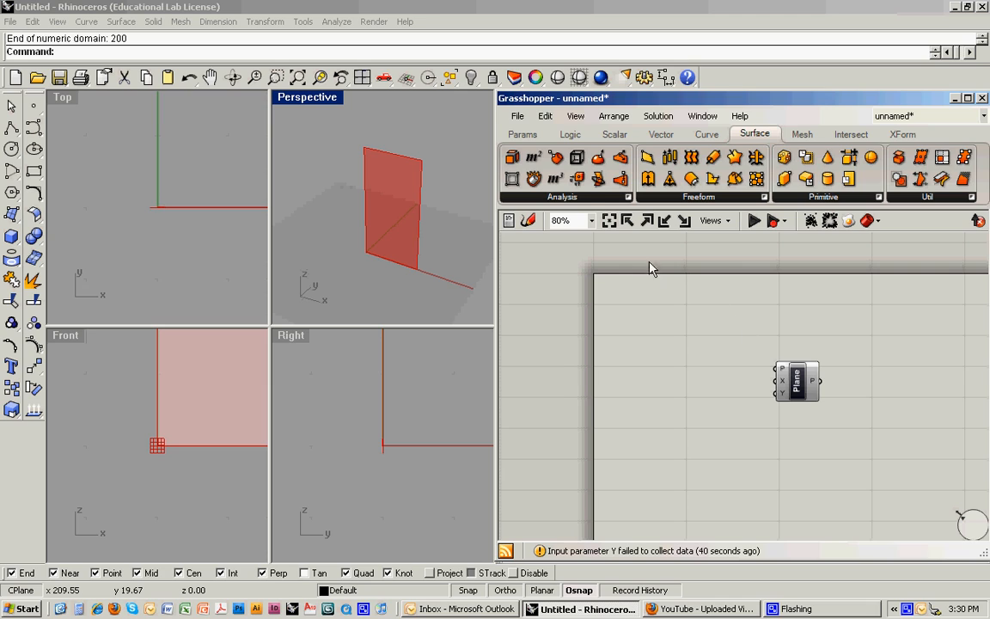
- Place a Number Slider from Params and drag it, ending near 0.53
left_click(523, 133)
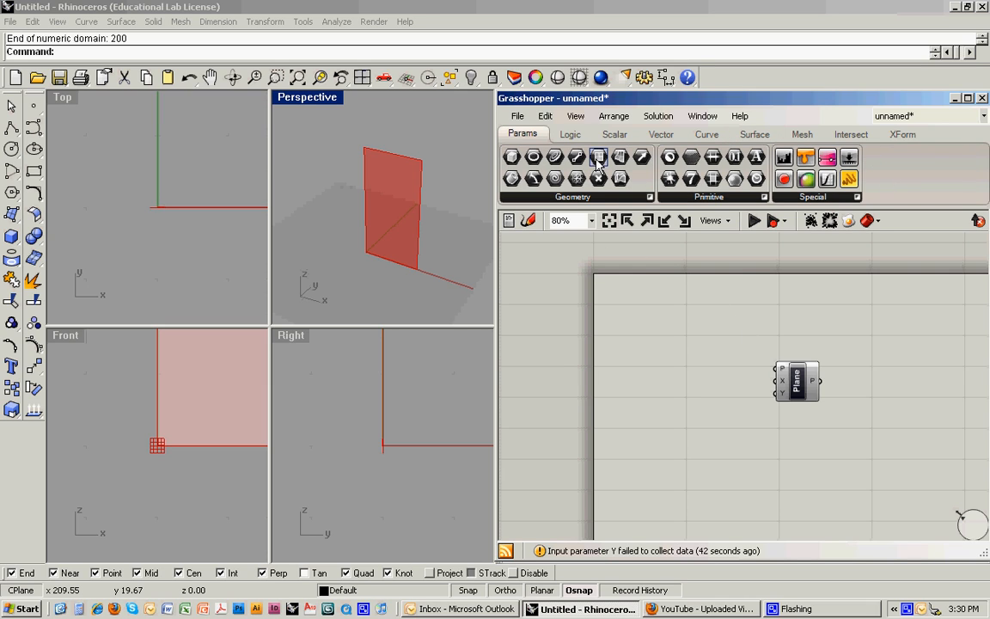
mouse_move(859, 158)
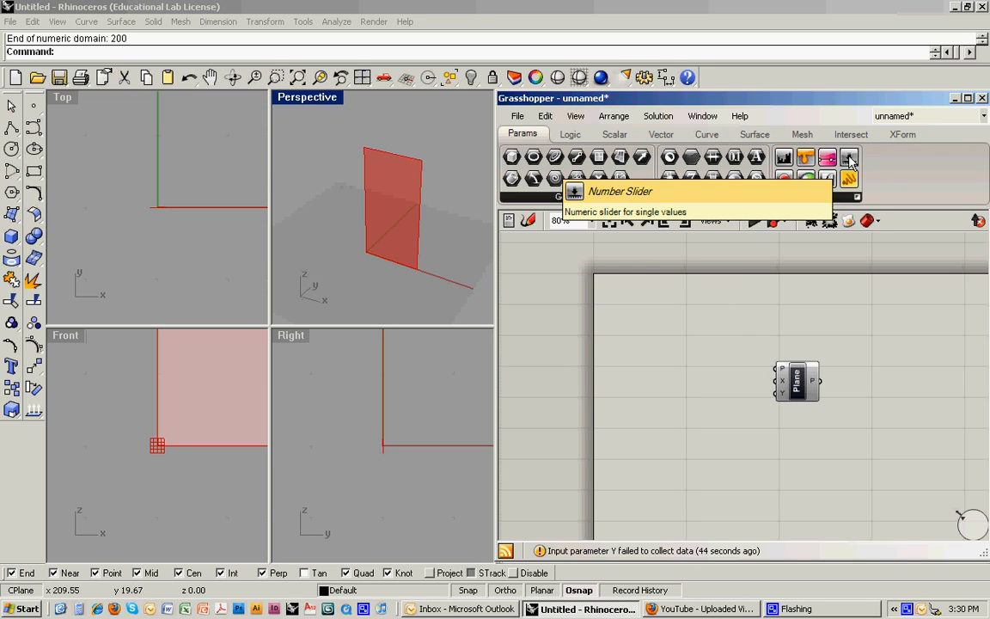
mouse_move(807, 203)
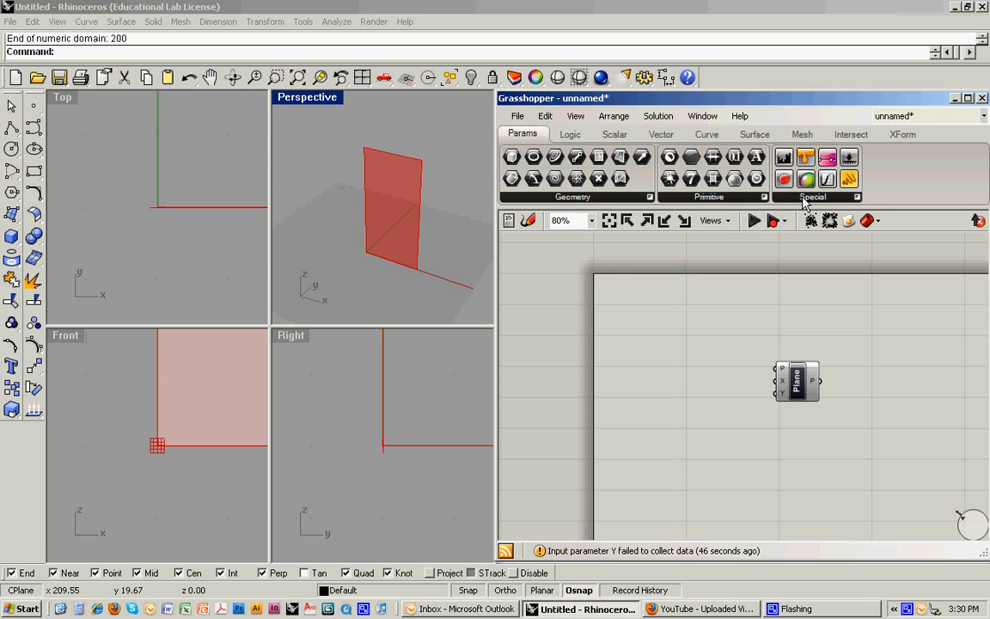
mouse_move(743, 264)
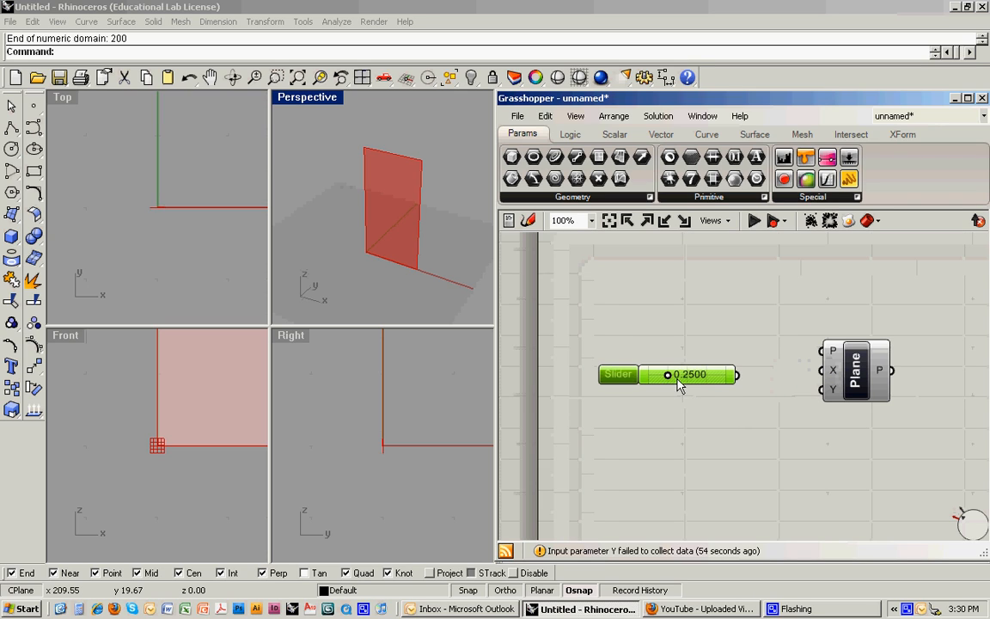
left_click_drag(668, 375, 685, 374)
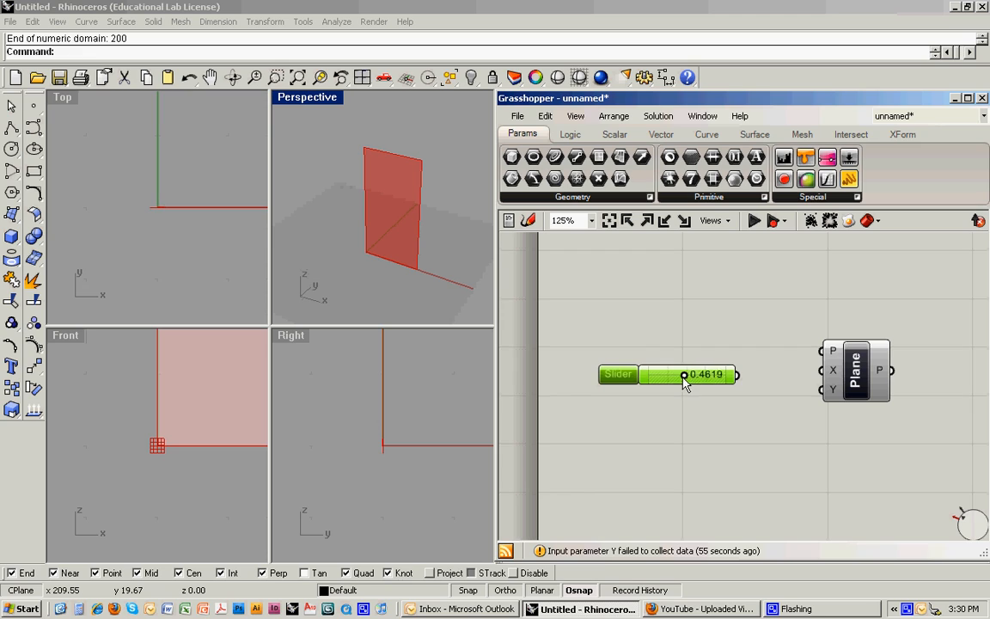
left_click_drag(683, 375, 718, 375)
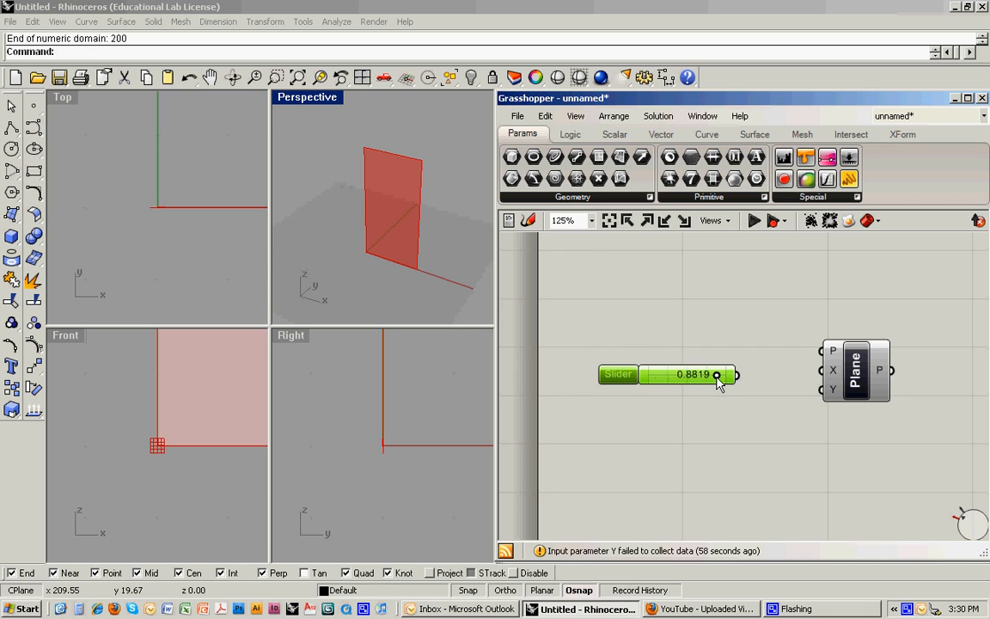
left_click_drag(718, 374, 687, 374)
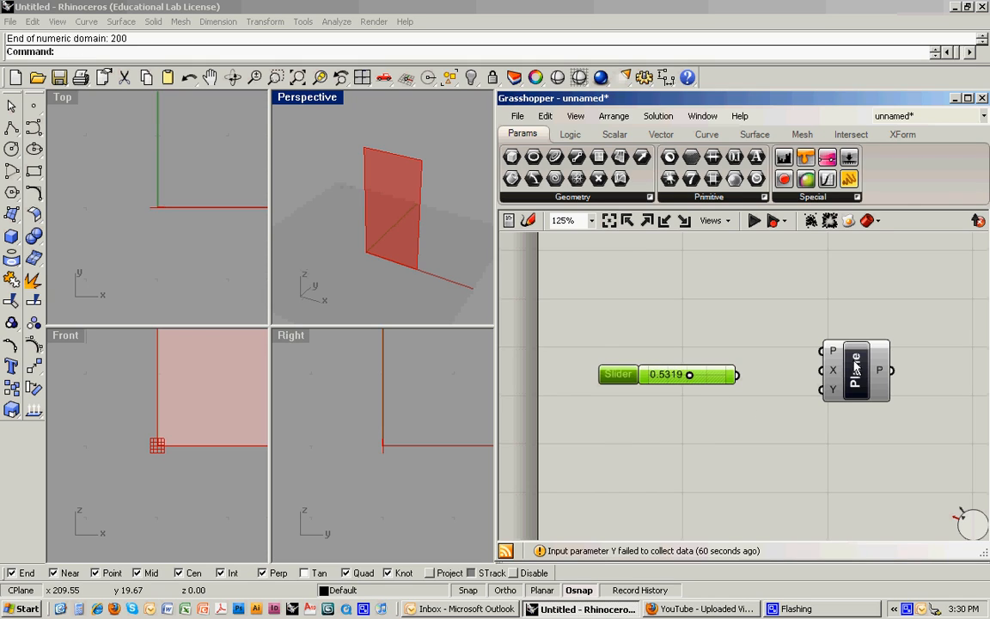
mouse_move(857, 382)
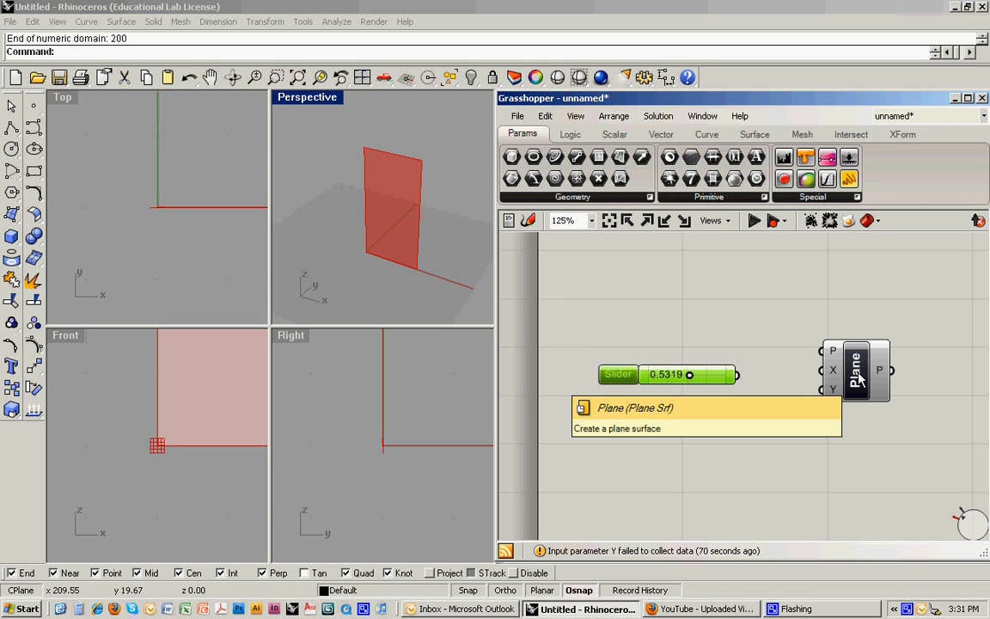
mouse_move(857, 377)
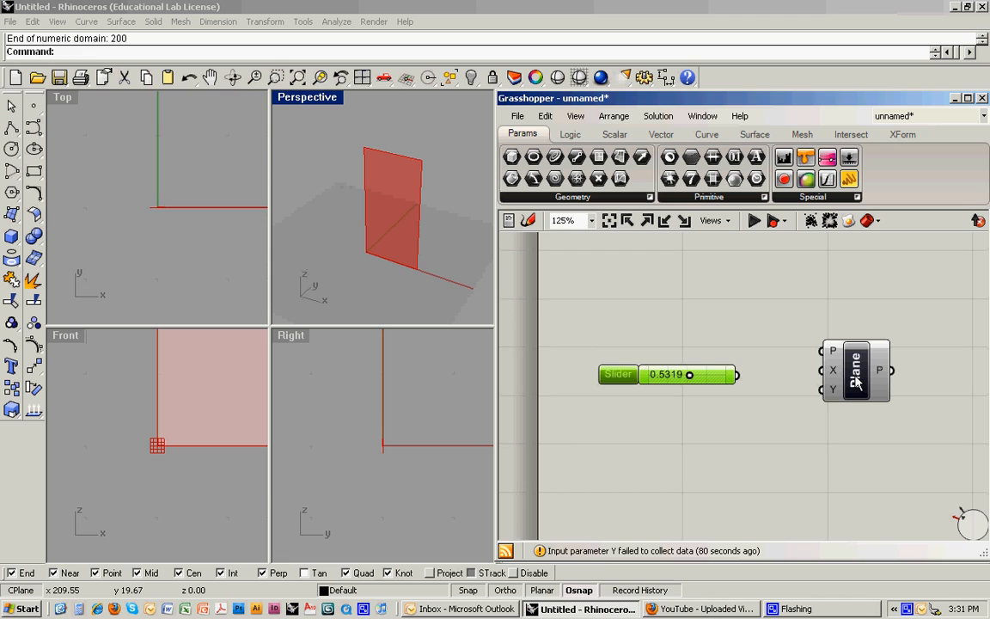